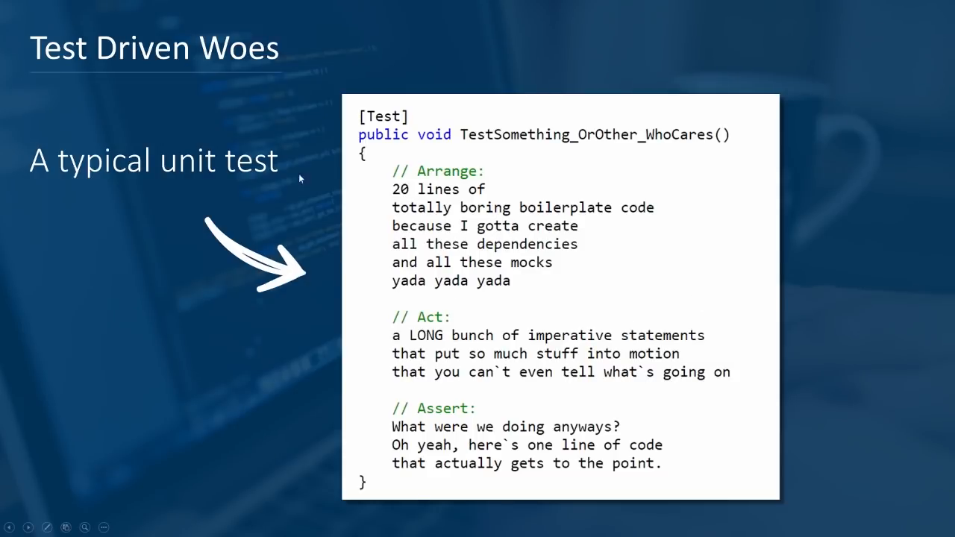
mouse_move(515, 324)
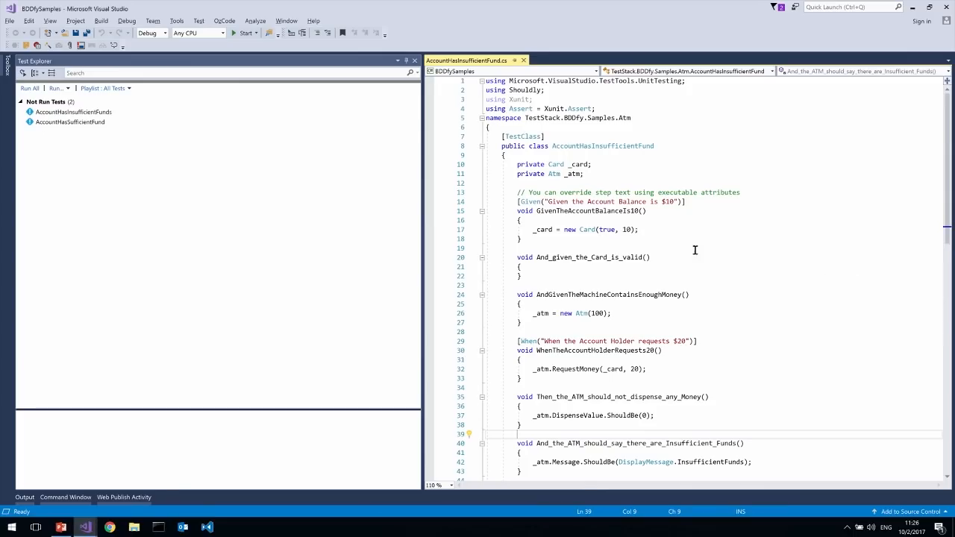
mouse_move(662, 246)
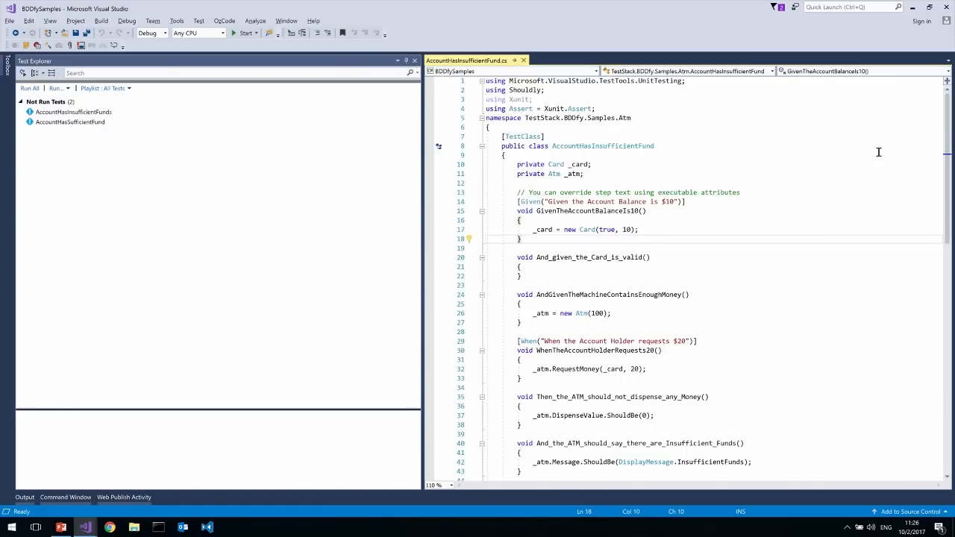
Run AccountHasInsufficientFunds, confirm it passes, and read its BDDfy story and scenario output
scroll("down", 3)
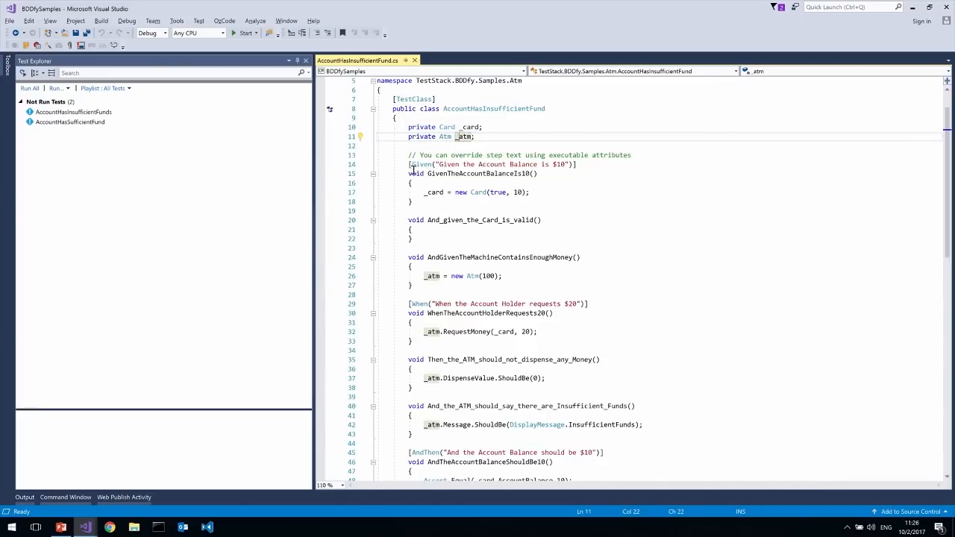
mouse_move(409, 172)
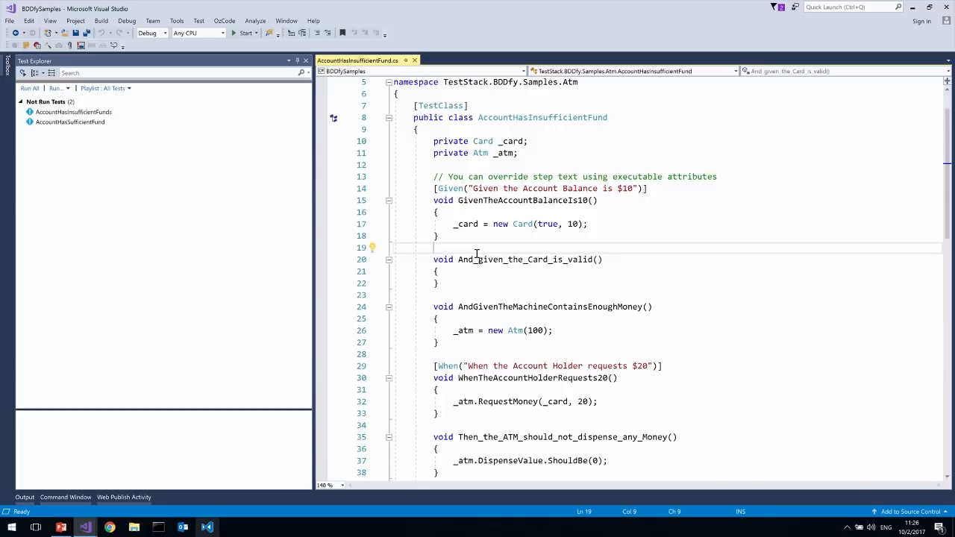
scroll("down", 3)
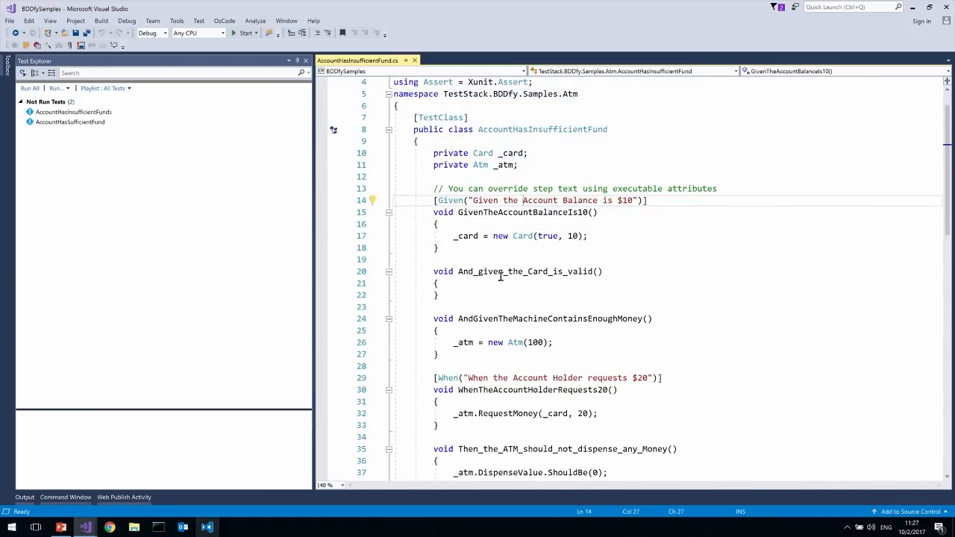
left_click(468, 319)
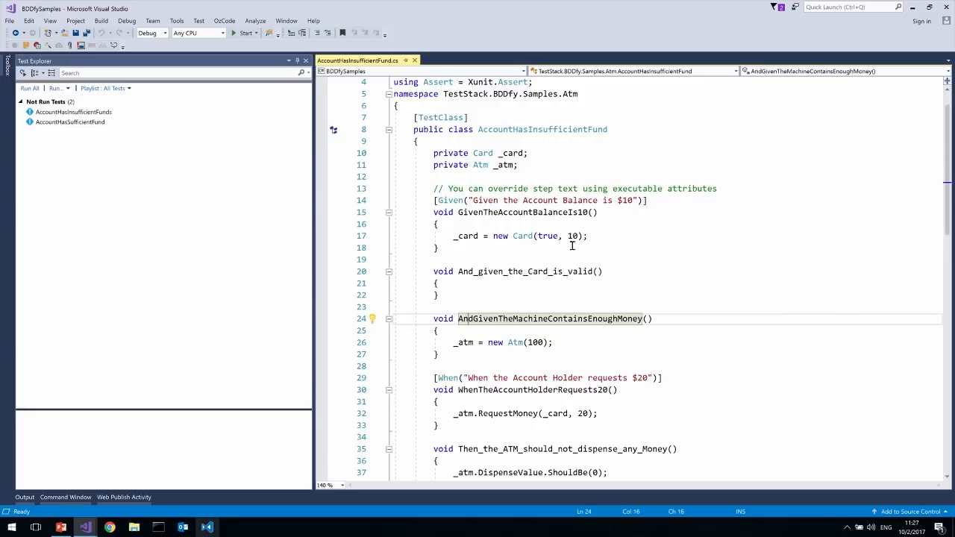
mouse_move(443, 232)
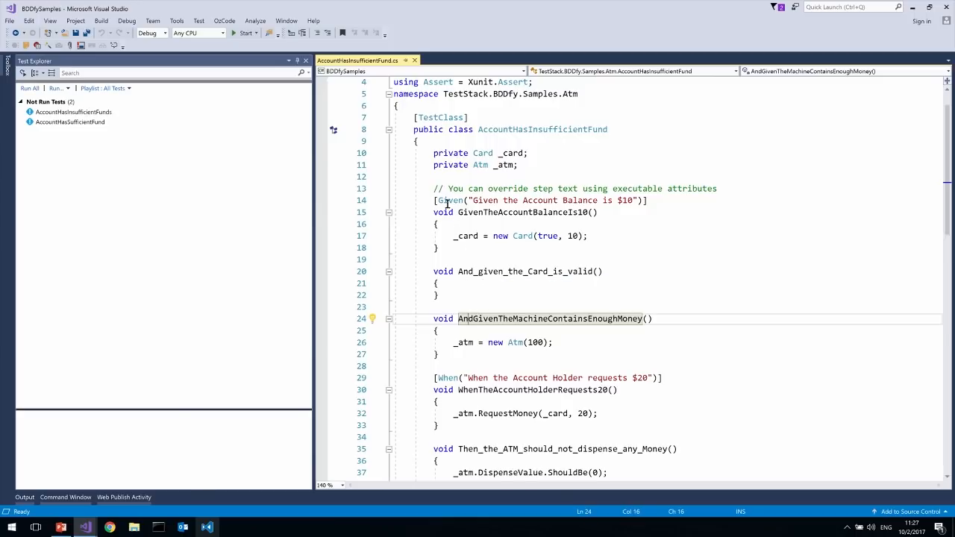
left_click(642, 200)
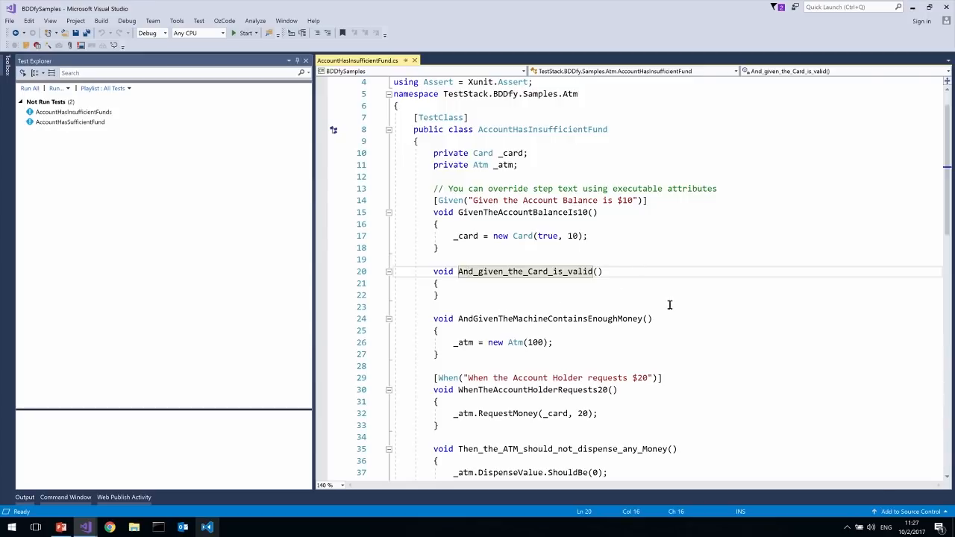
scroll("down", 3)
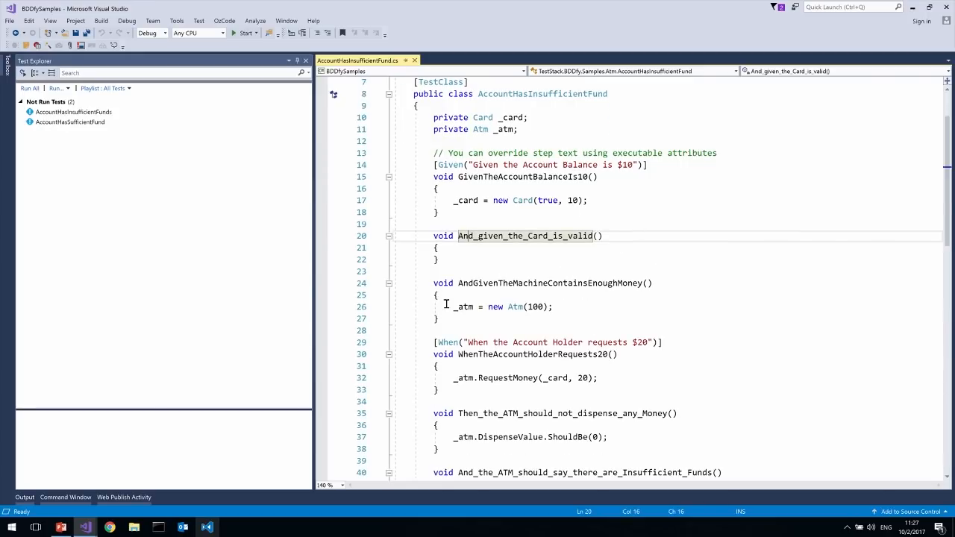
scroll("down", 3)
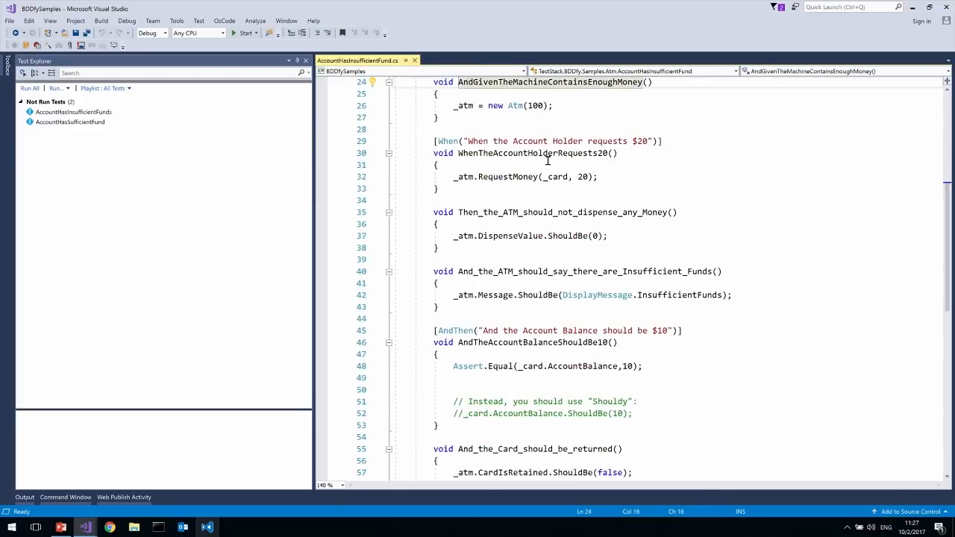
scroll("down", 3)
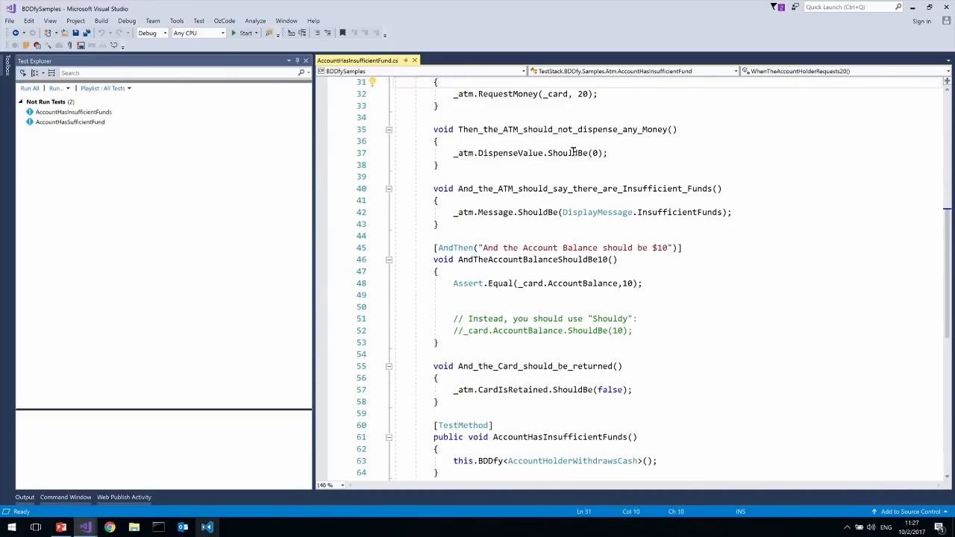
scroll("down", 3)
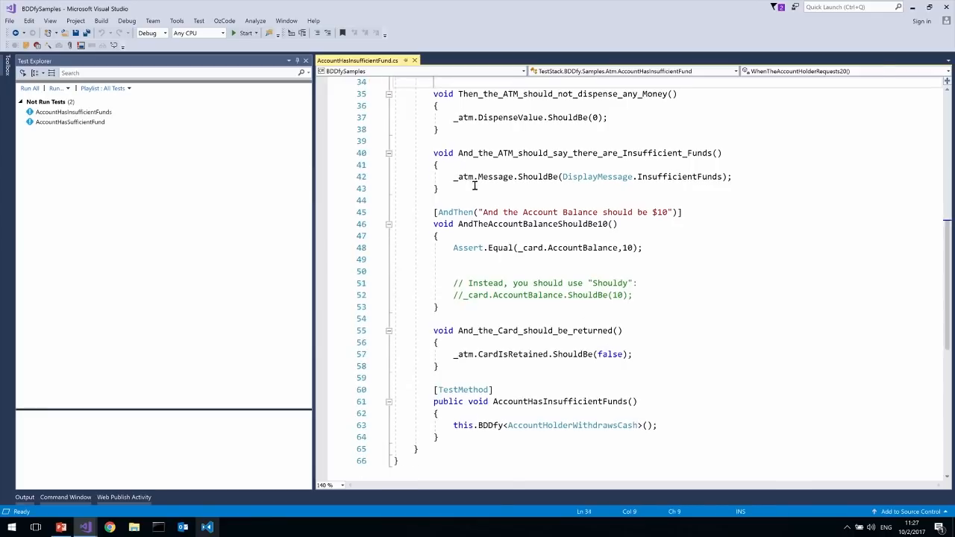
scroll("down", 3)
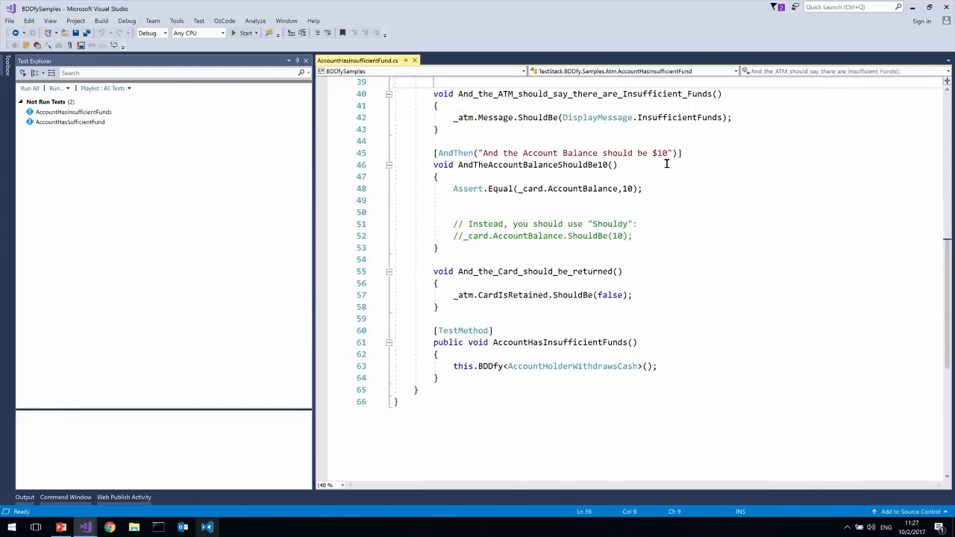
scroll("down", 3)
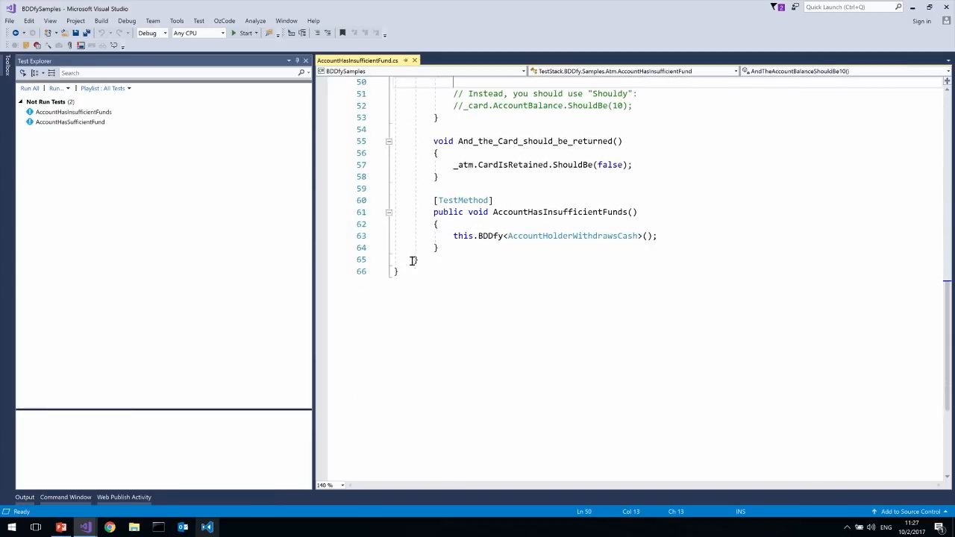
left_click(73, 112)
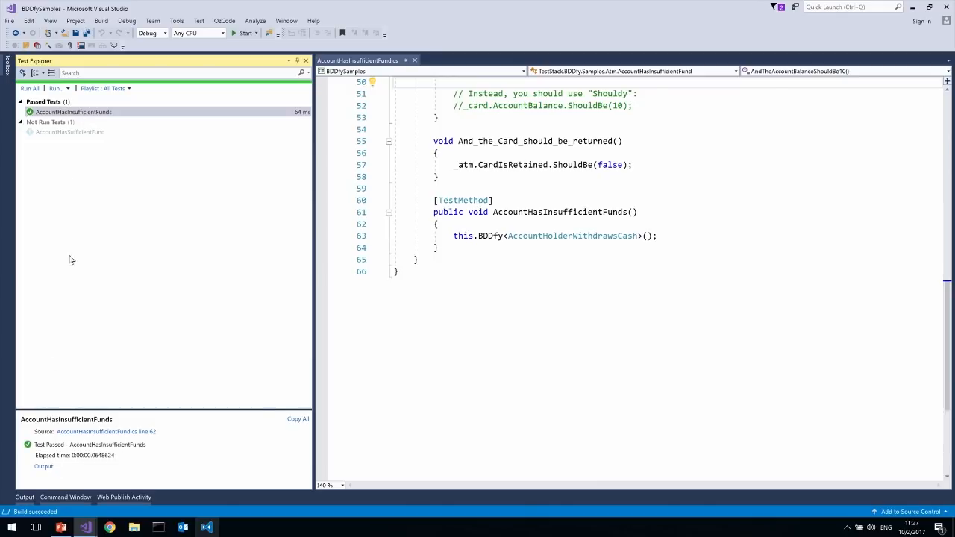
left_click(43, 467)
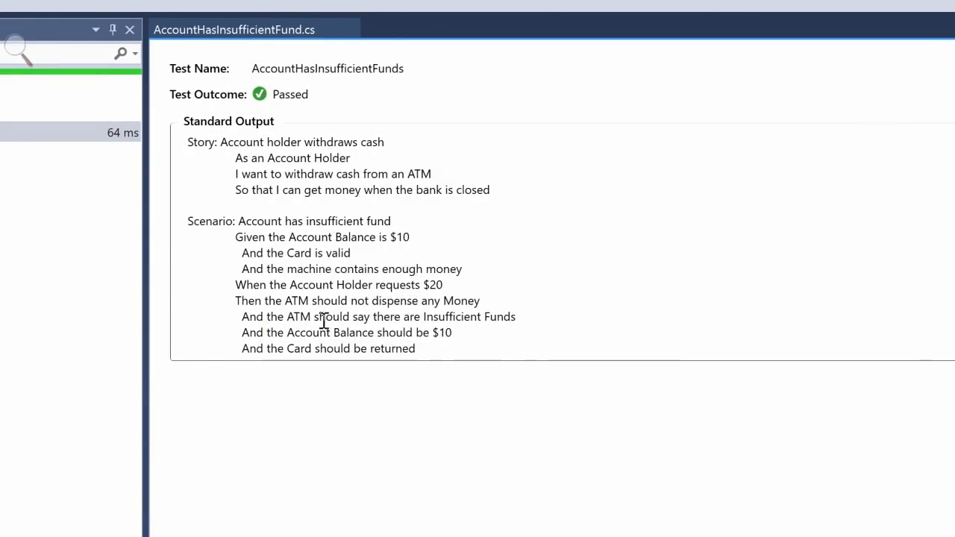
mouse_move(324, 289)
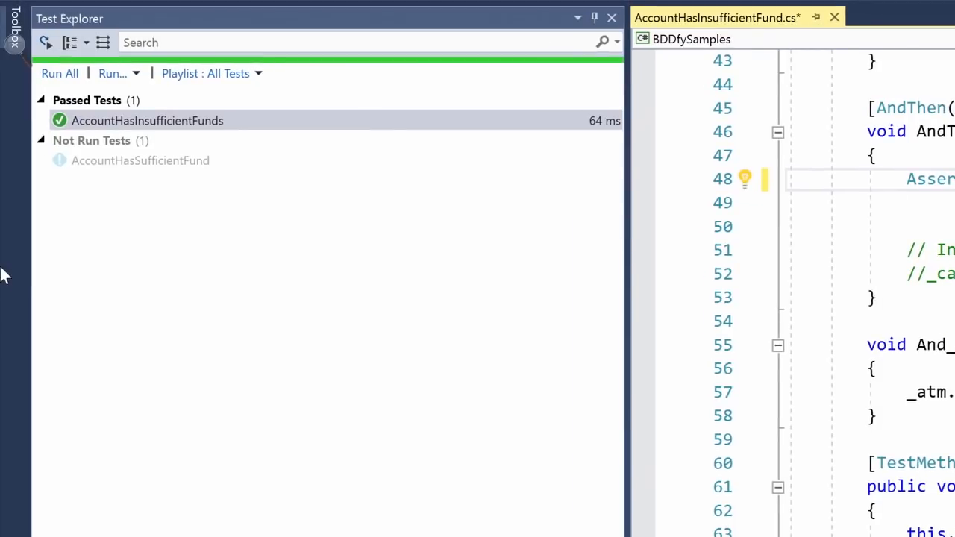
left_click(147, 120)
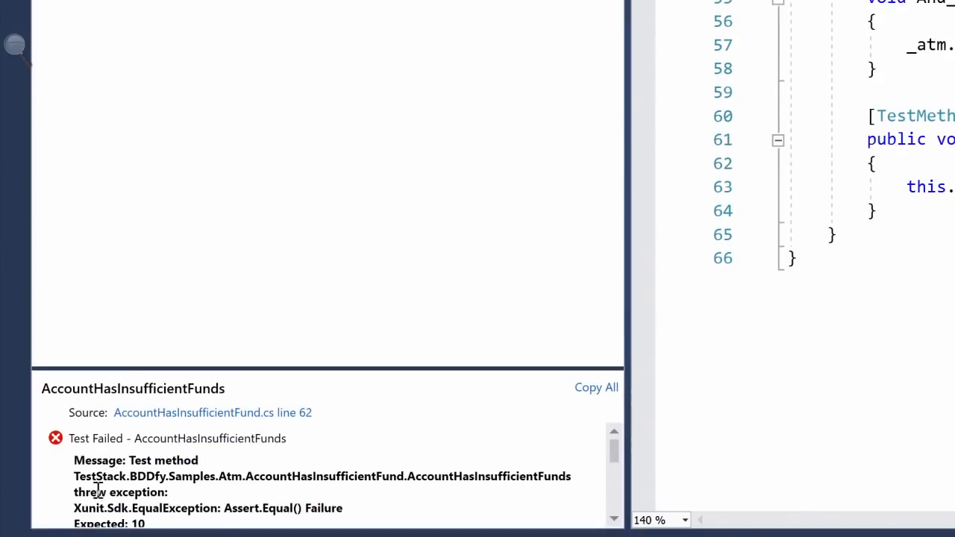
scroll("down", 3)
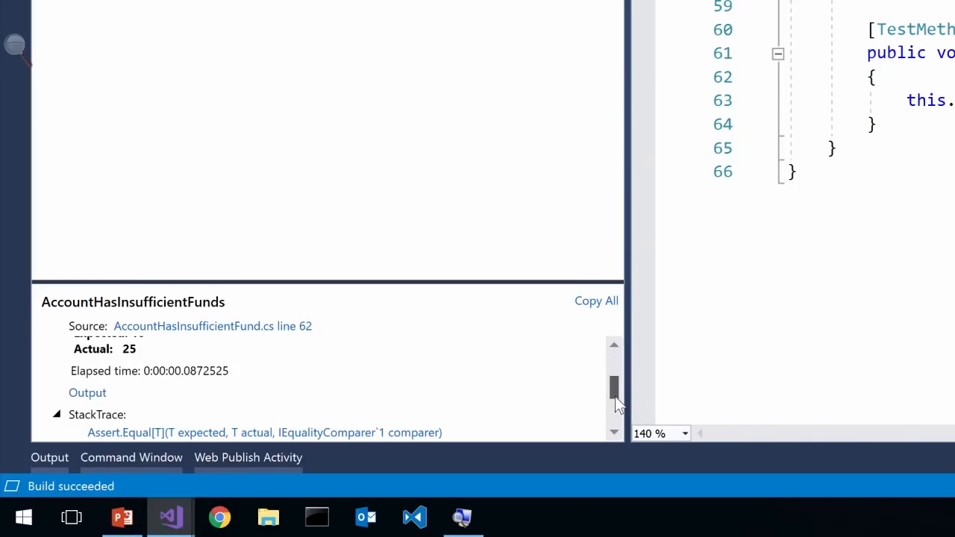
scroll("down", 3)
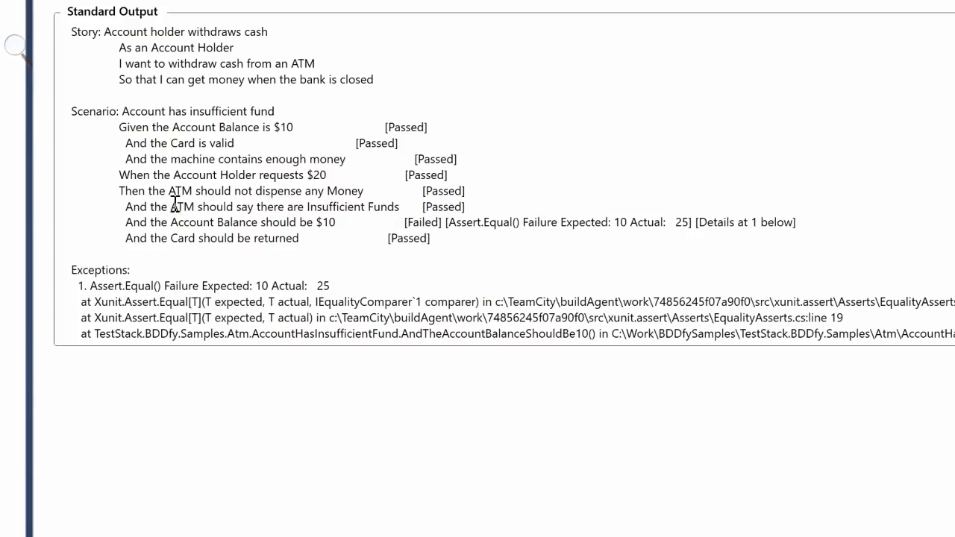
double_click(422, 222)
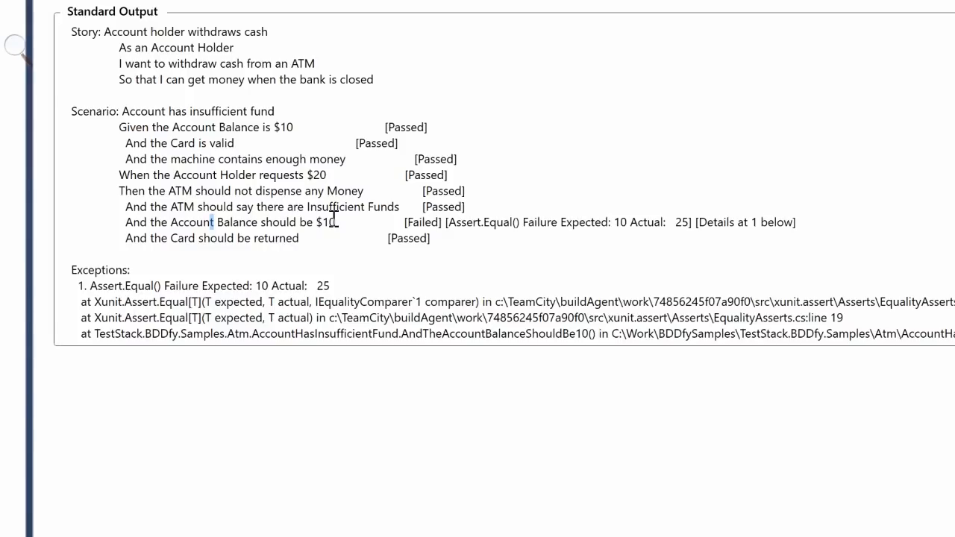
scroll("down", 3)
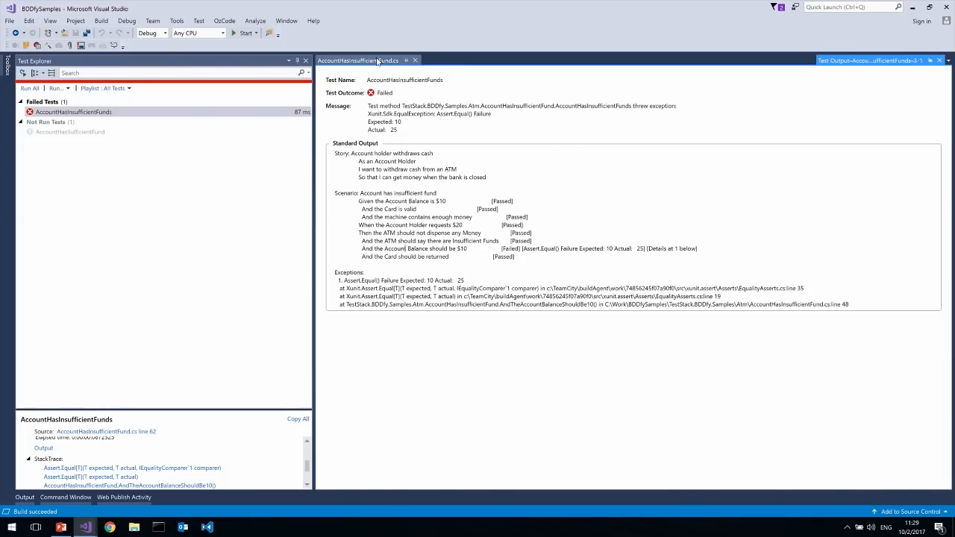
mouse_move(366, 60)
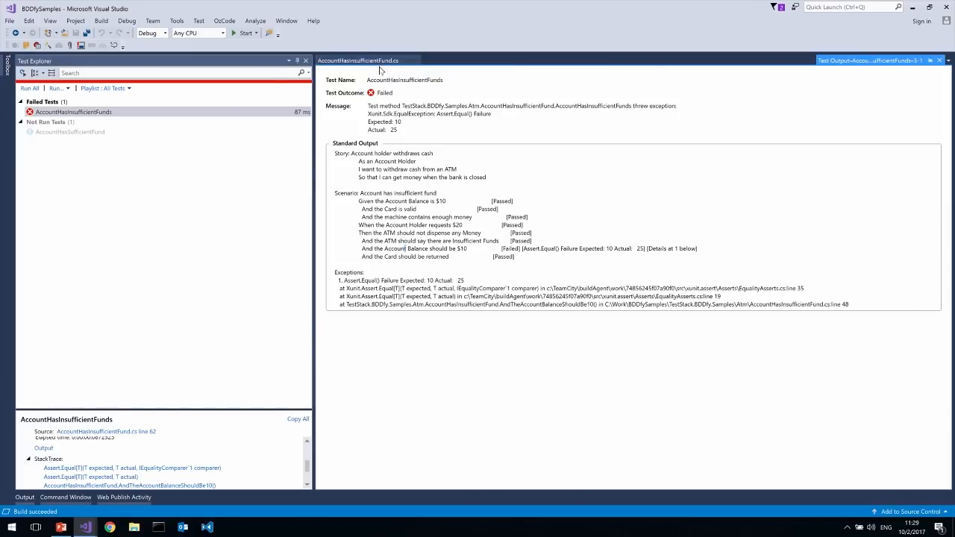
mouse_move(361, 61)
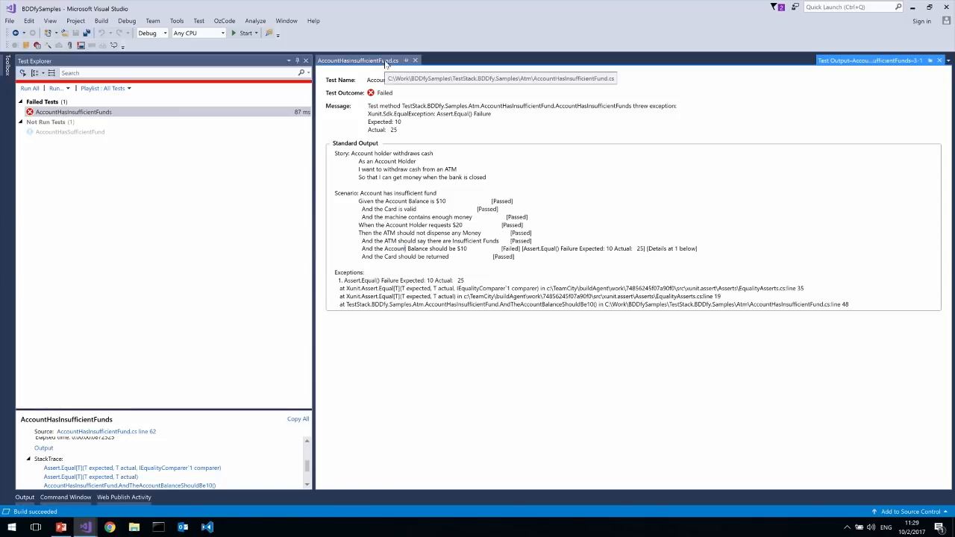
mouse_move(385, 62)
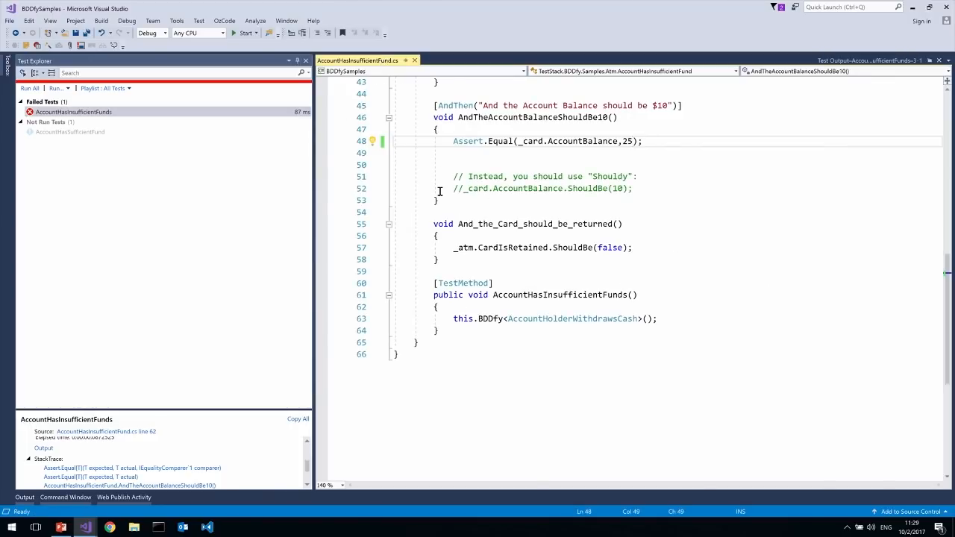
mouse_move(599, 276)
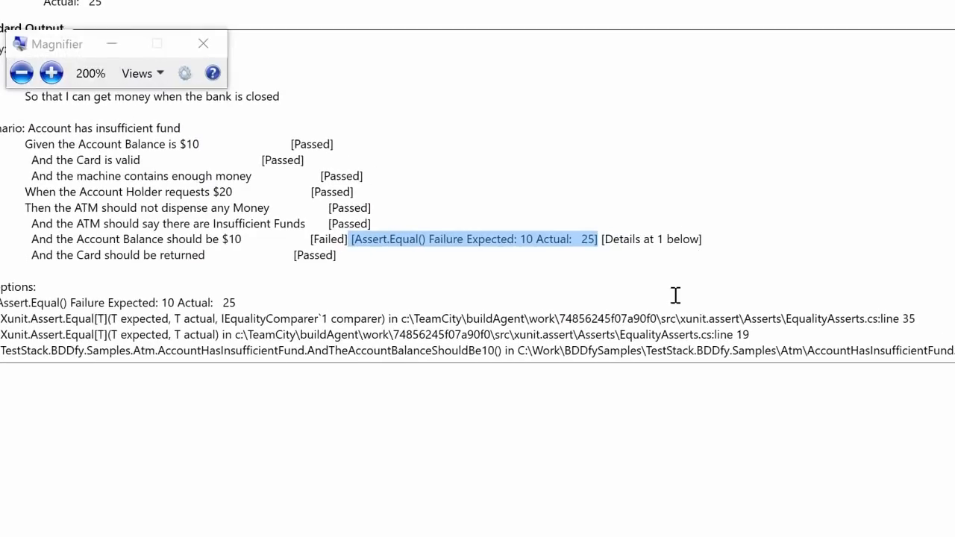
mouse_move(531, 253)
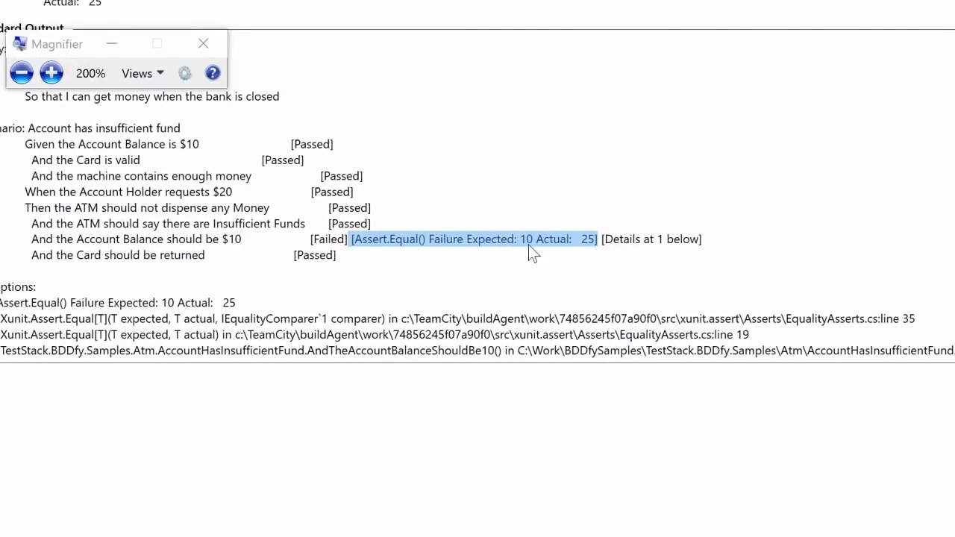
Show AccountHasInsufficientFund.cs with the Assert.Equal balance check against 25
left_click(203, 43)
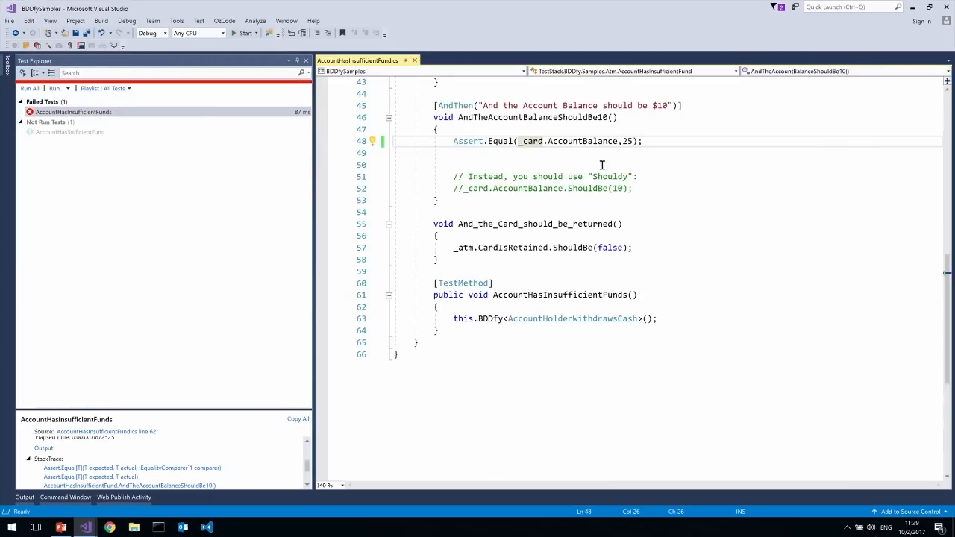
Swap the Assert.Equal line for Shouldly's ShouldBe check with argument 25
left_click(482, 188)
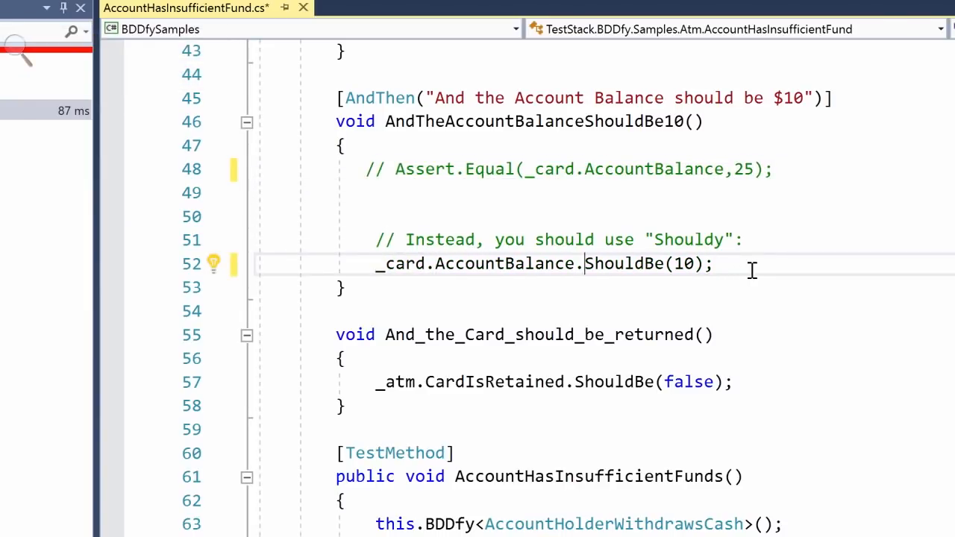
type("25")
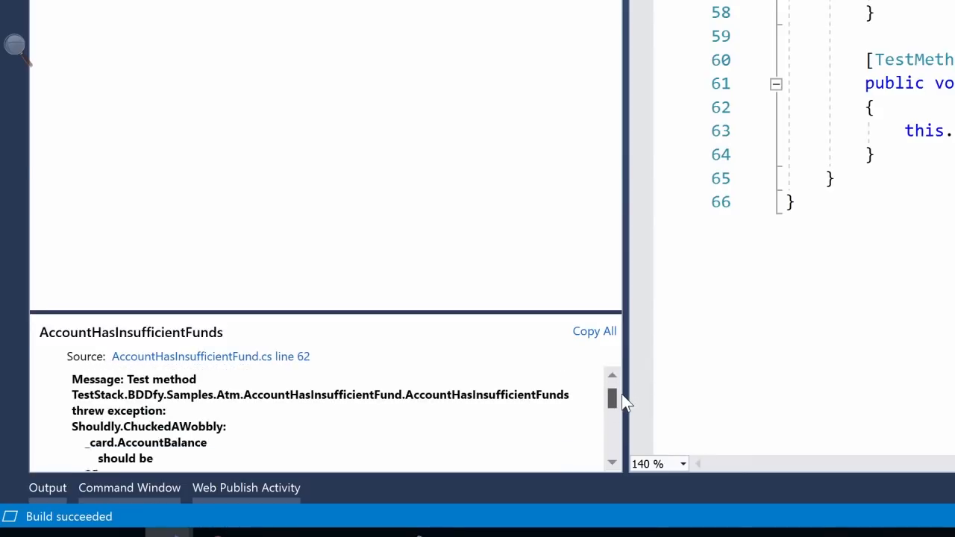
Scroll the test output to 'AccountBalance should be 25 but was 10'
scroll("down", 3)
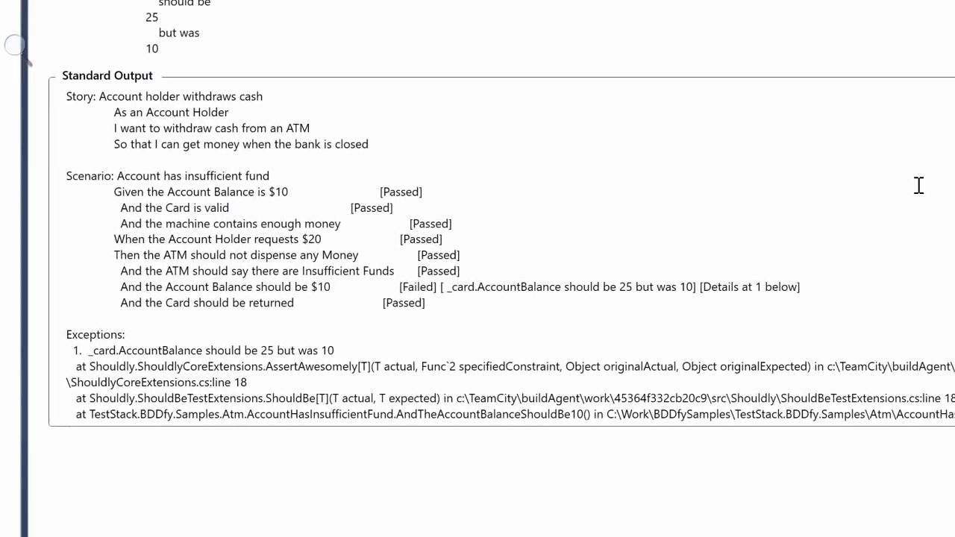
mouse_move(725, 241)
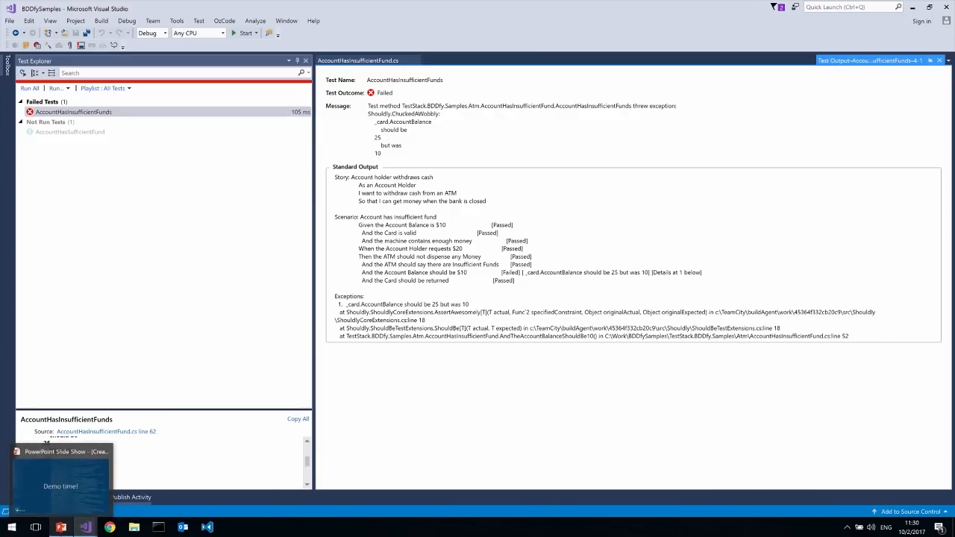
Alt+Tab to the OzCode.IntegrationTests window showing the PerfTests class
key("alt+tab")
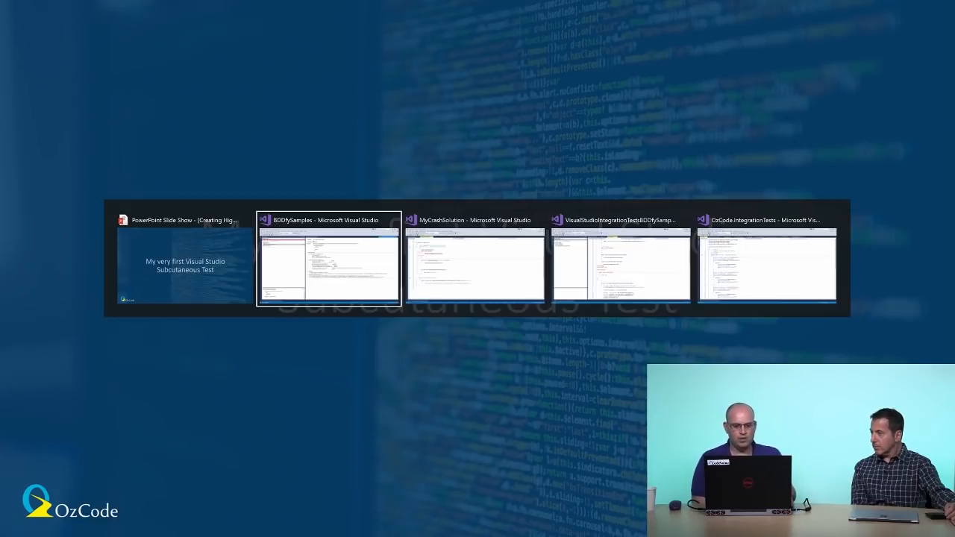
left_click(620, 265)
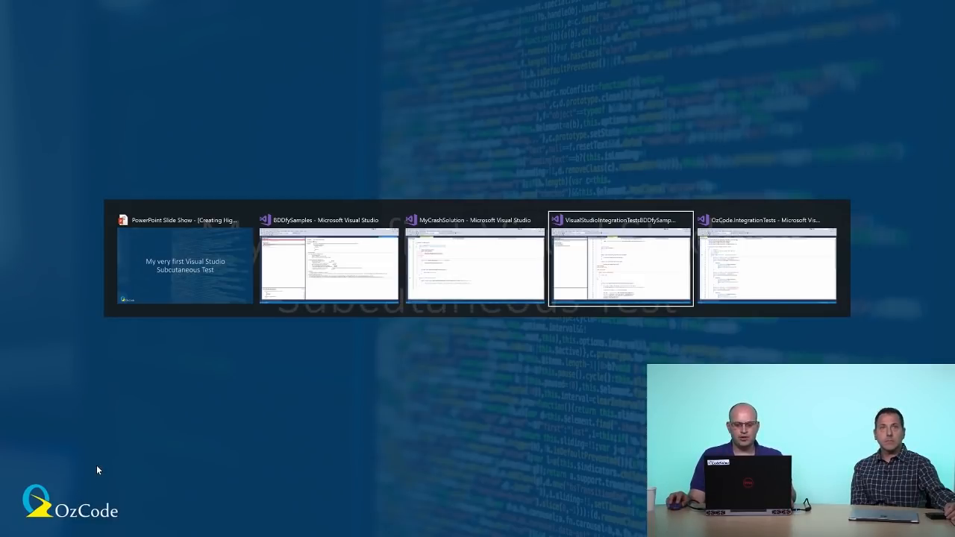
left_click(766, 267)
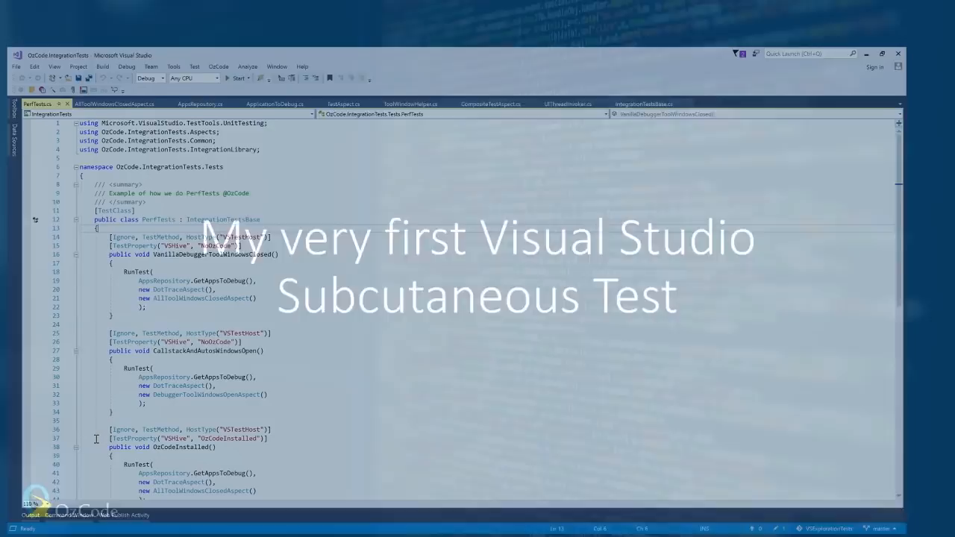
Alt+Tab to the VisualStudioIntegrationTestsBDDfySample window with its two unrun tests
key("alt+tab")
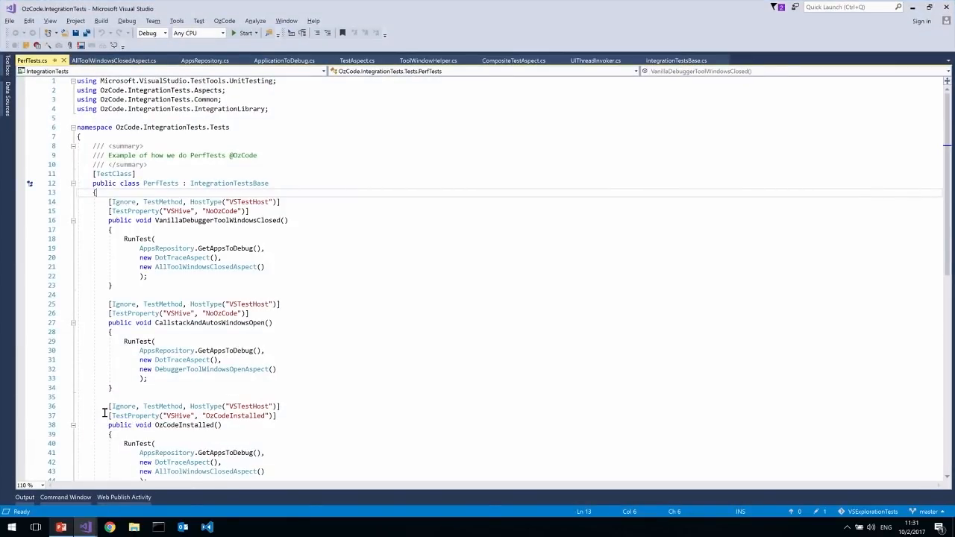
key("alt+tab")
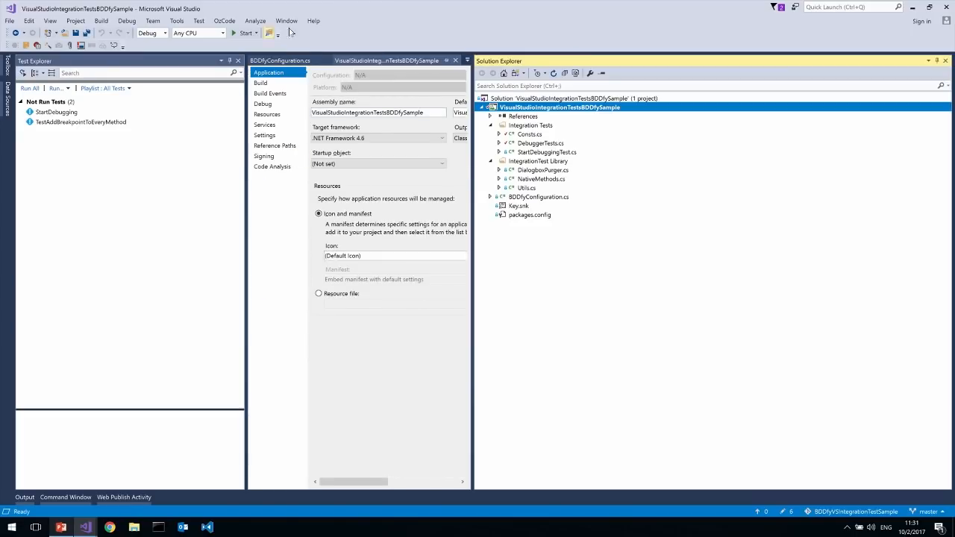
double_click(547, 152)
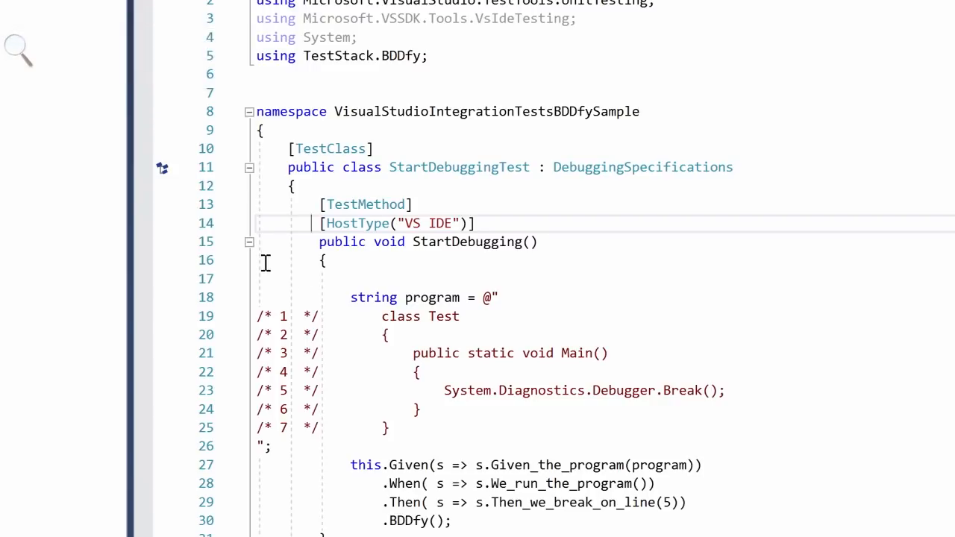
scroll("down", 3)
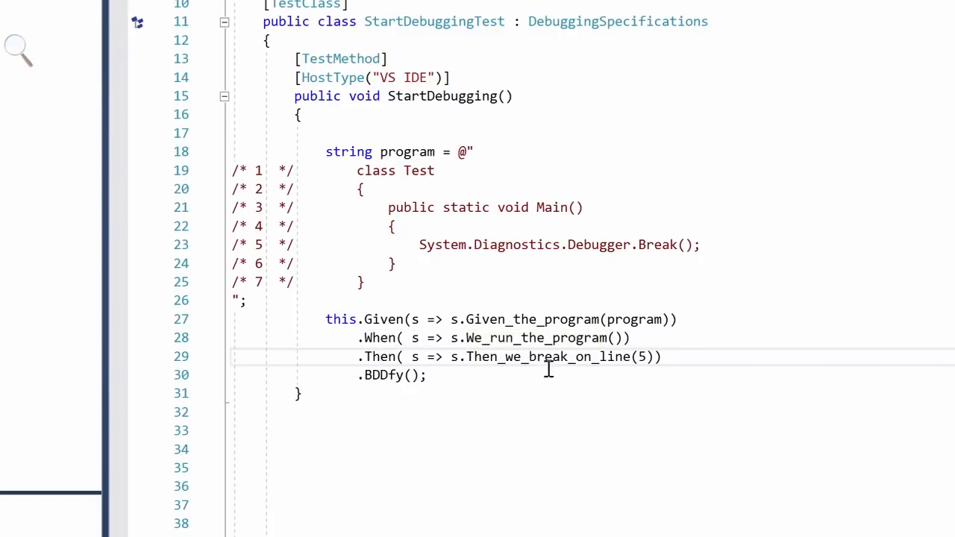
left_click(444, 244)
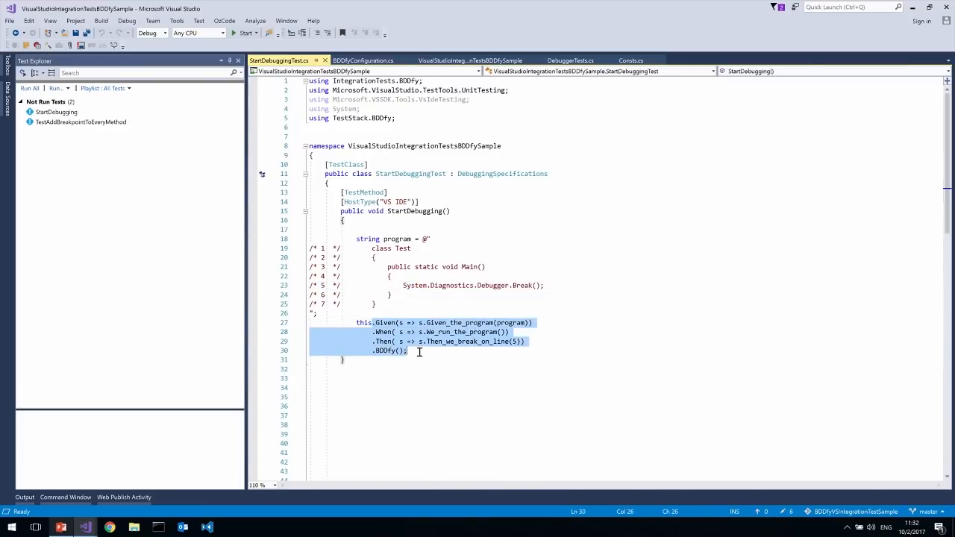
left_click(385, 322)
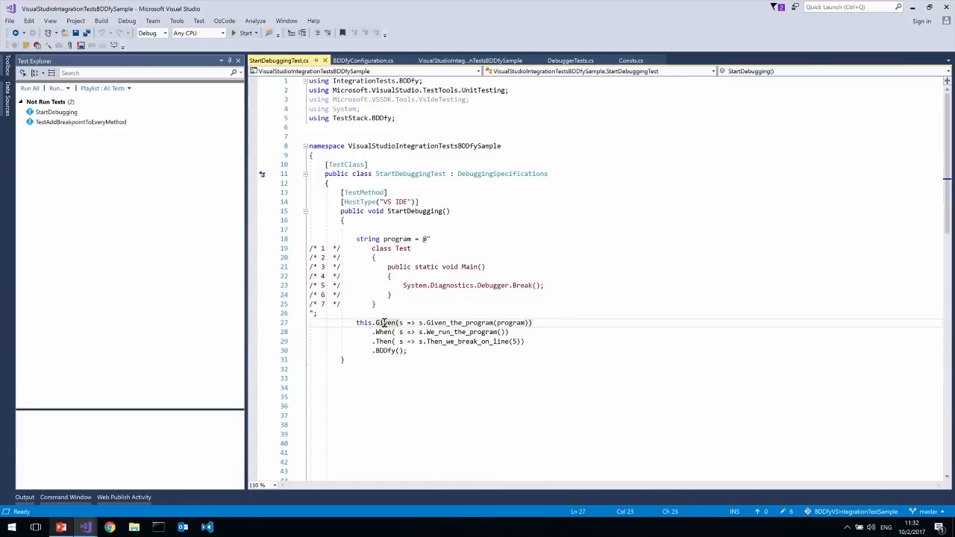
mouse_move(381, 322)
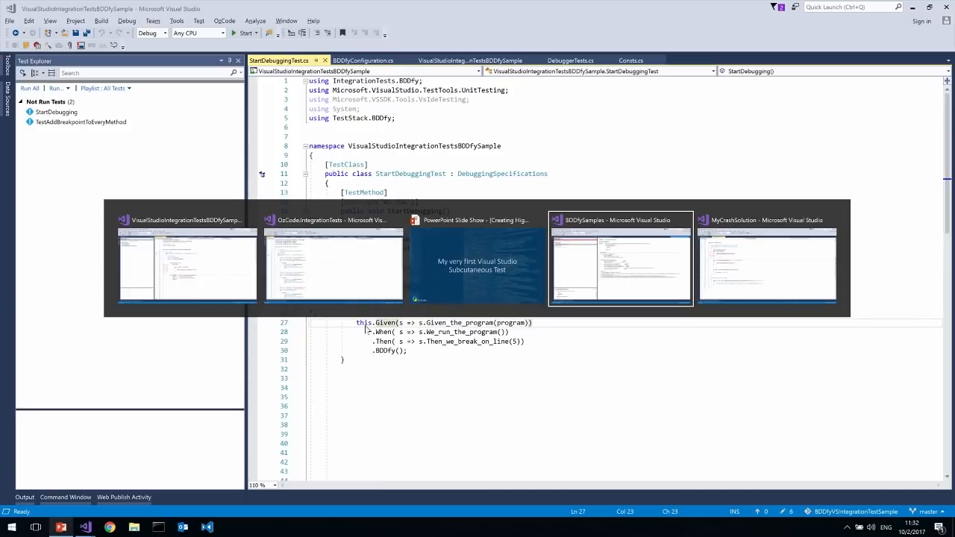
In BDDfySamples, open AccountHasInsufficientFund.cs and view the Given_the_Account_Balance_is definition
left_click(620, 261)
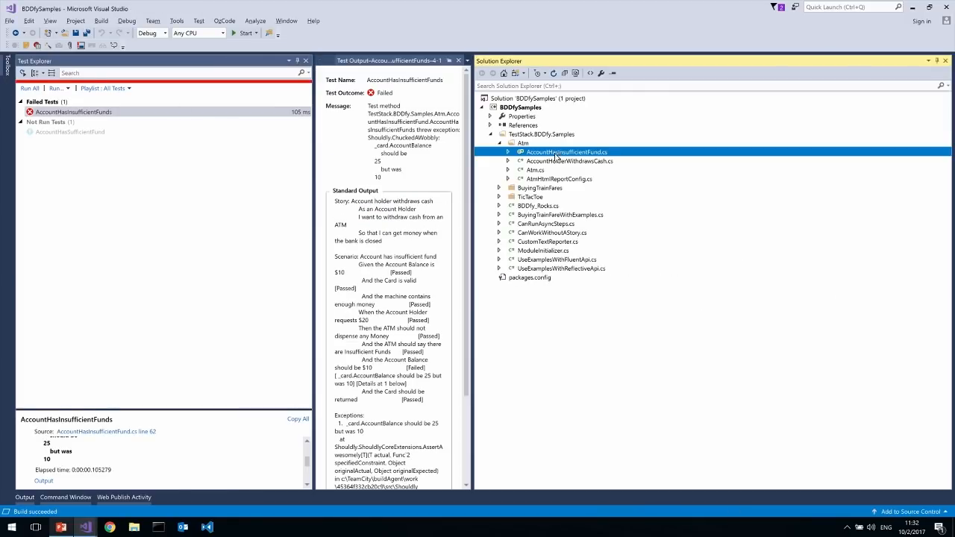
double_click(567, 151)
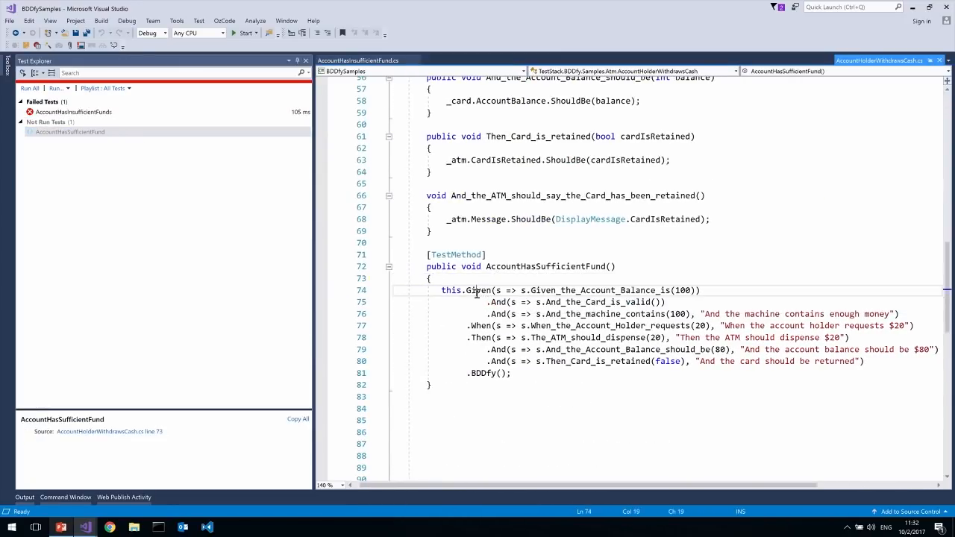
left_click_drag(462, 290, 701, 290)
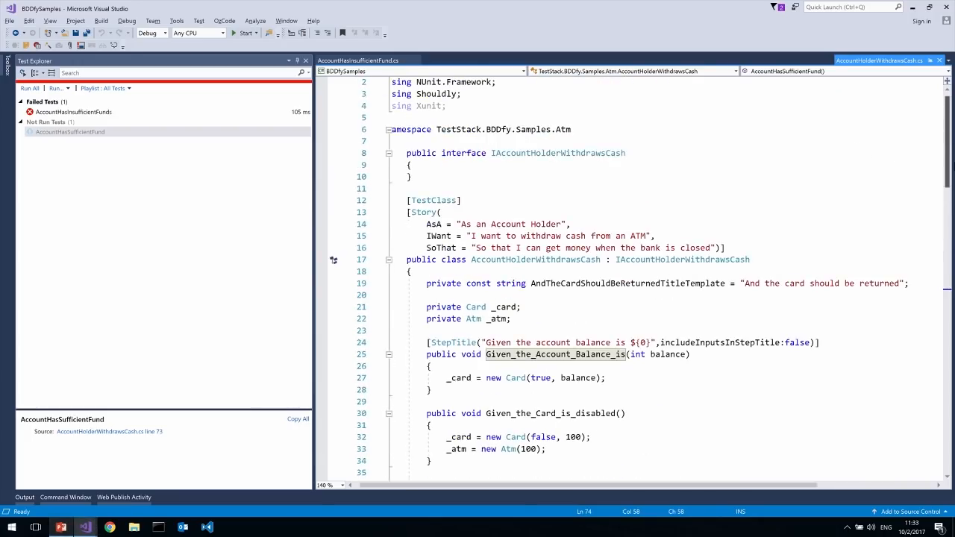
Cycle windows back to VisualStudioIntegrationTestsBDDfySample, showing StartDebuggingTest.cs
key("alt+tab")
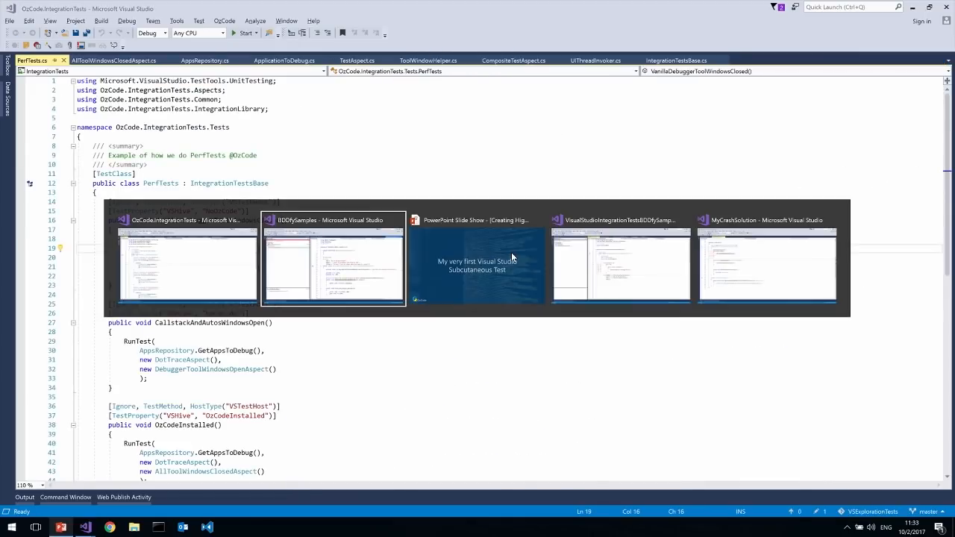
key("alt+tab")
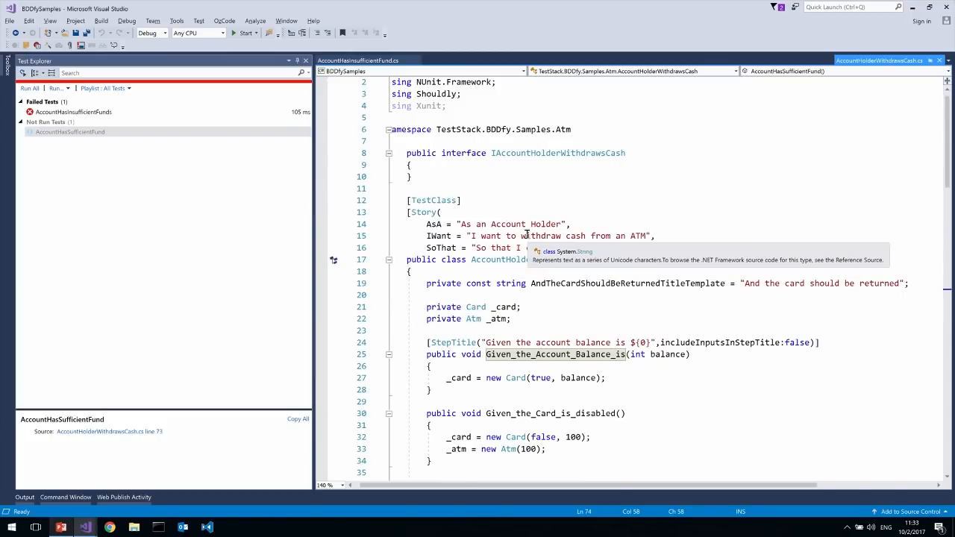
mouse_move(650, 190)
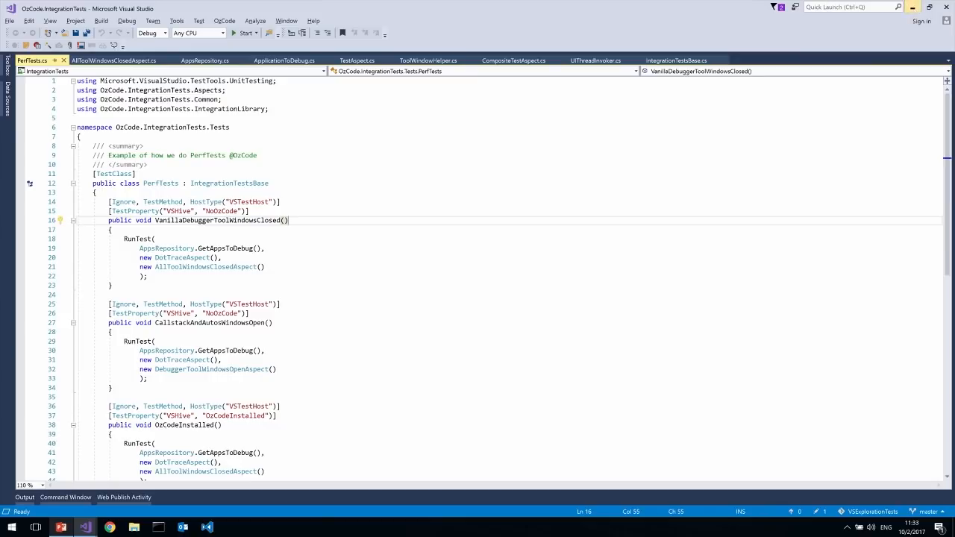
key("alt+tab")
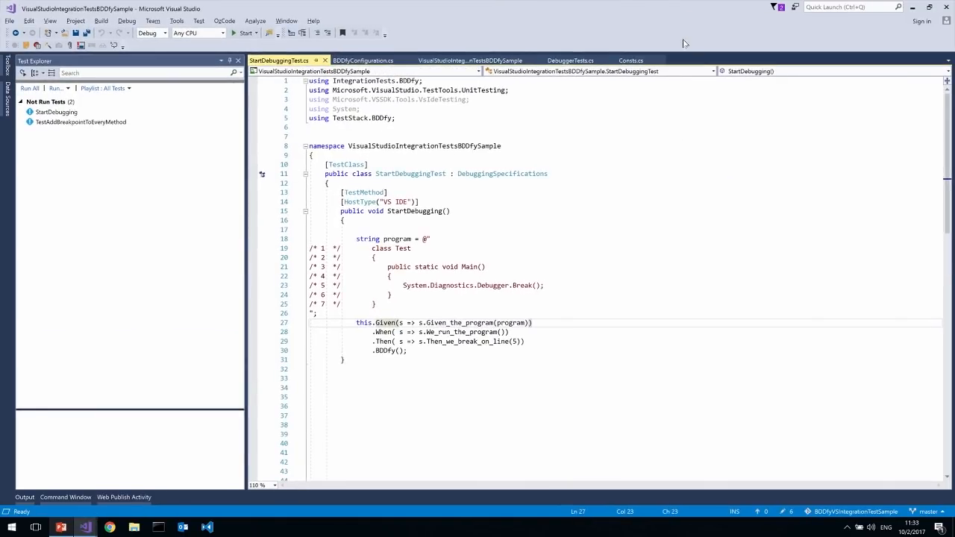
Run the StartDebugging test from Test Explorer until it passes in about 9 seconds
left_click(56, 111)
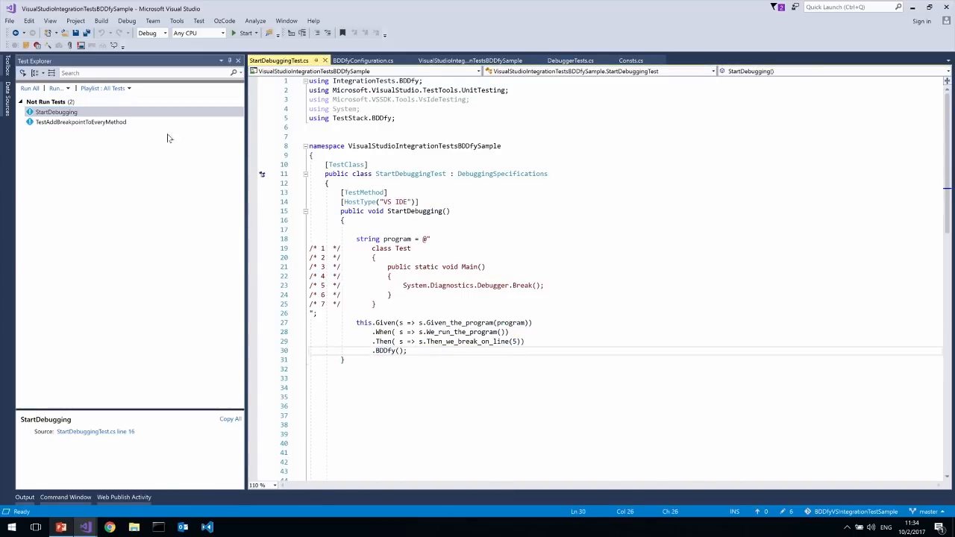
left_click(56, 112)
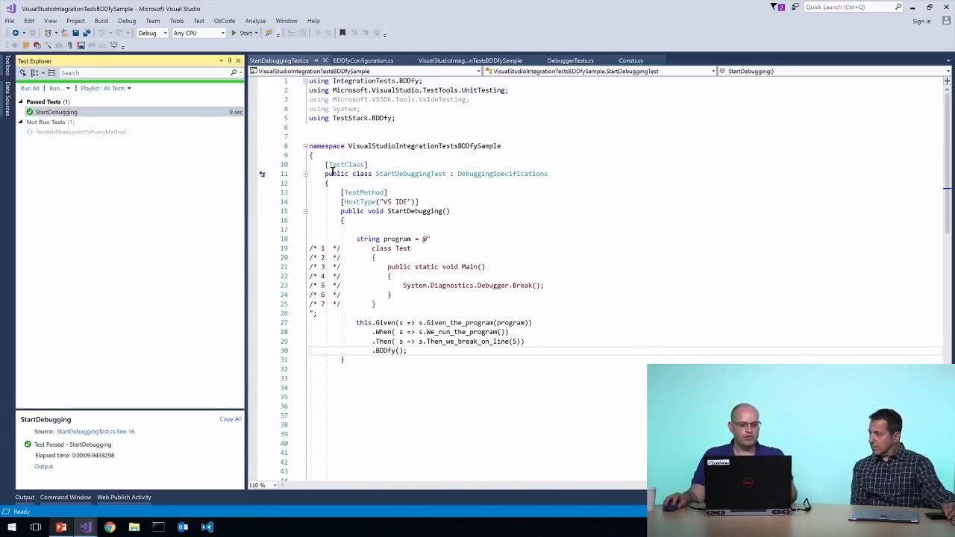
Advance the PowerPoint slide show to the Raygun 'Use an Exception Monitoring Tool' slide
key("alt+tab")
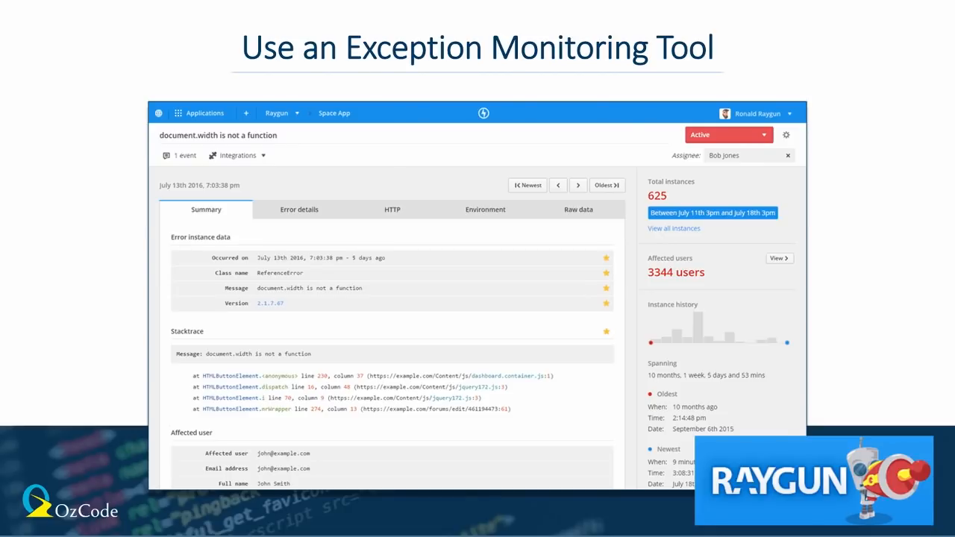
key("alt+tab")
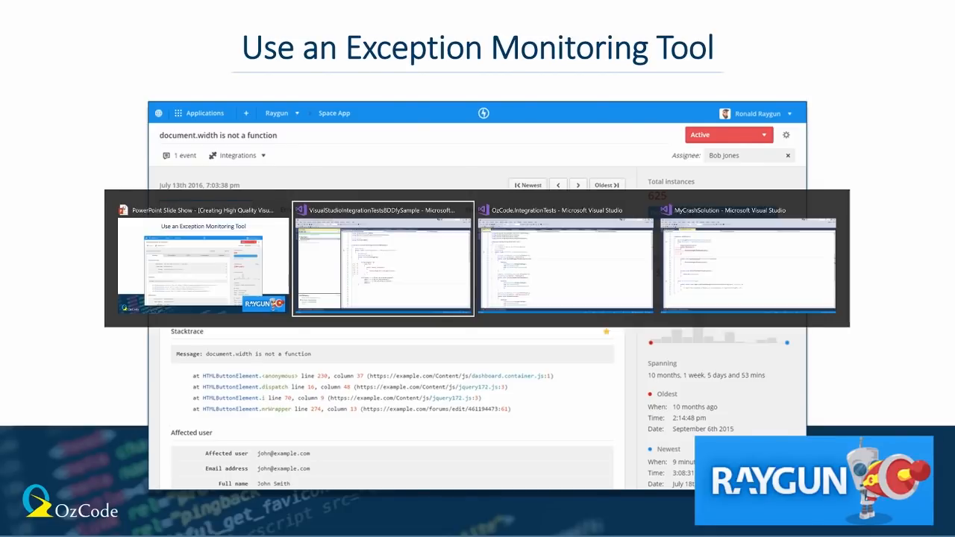
Return to Visual Studio and open MyCrashSolution's CrashyWPFTextListener.cs, placing the cursor in TextViewCreated
left_click(383, 261)
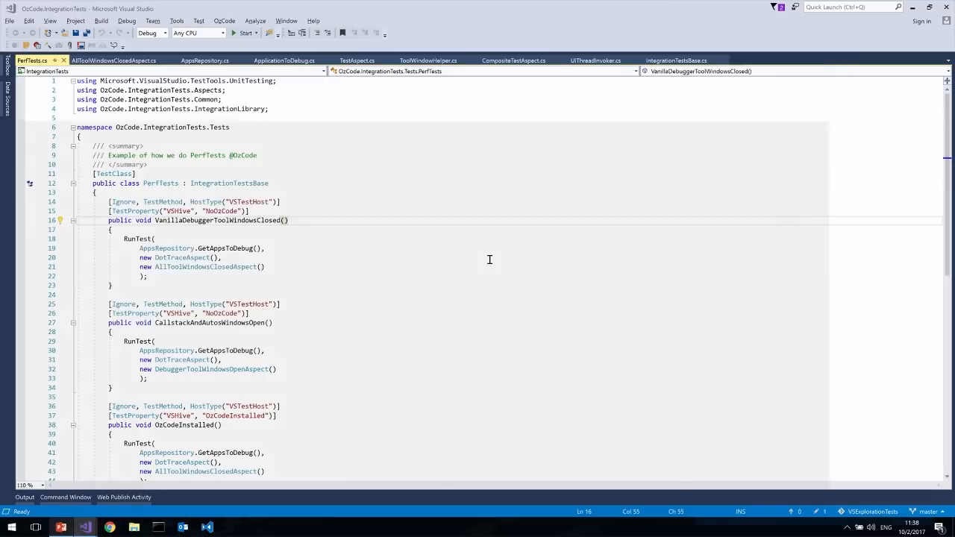
left_click(134, 60)
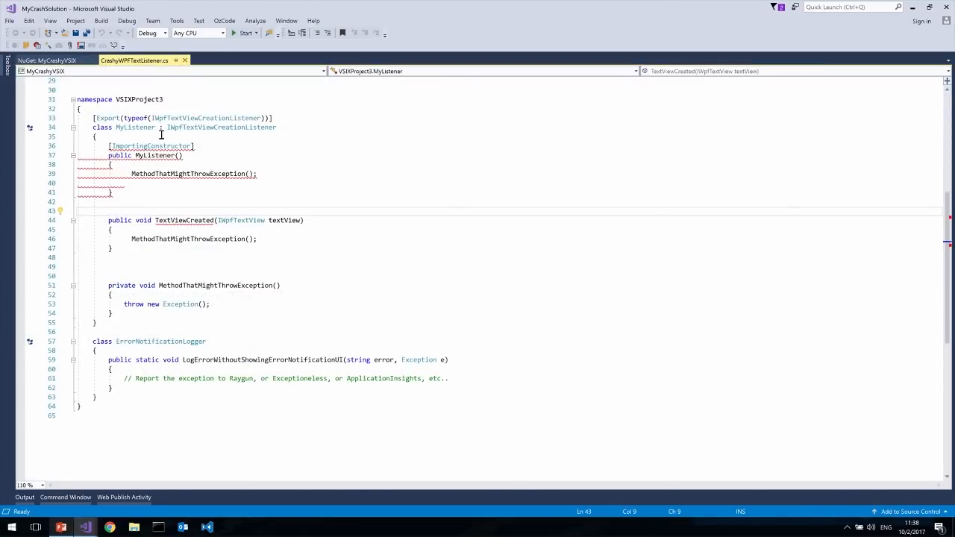
mouse_move(129, 103)
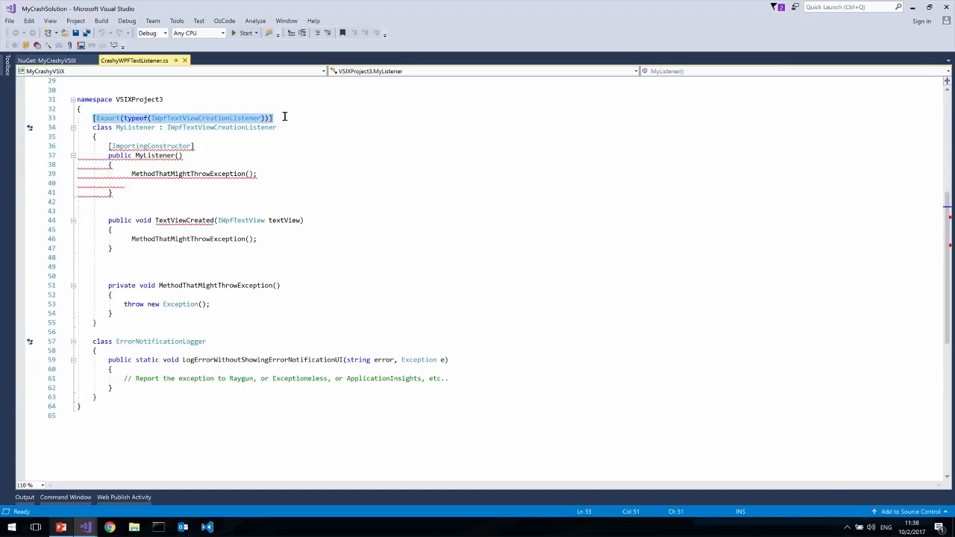
left_click(109, 117)
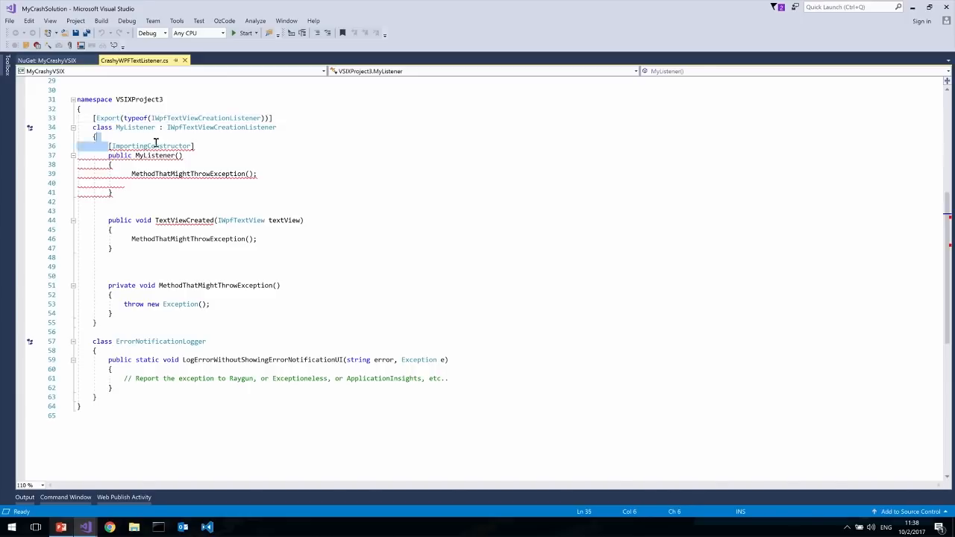
mouse_move(155, 147)
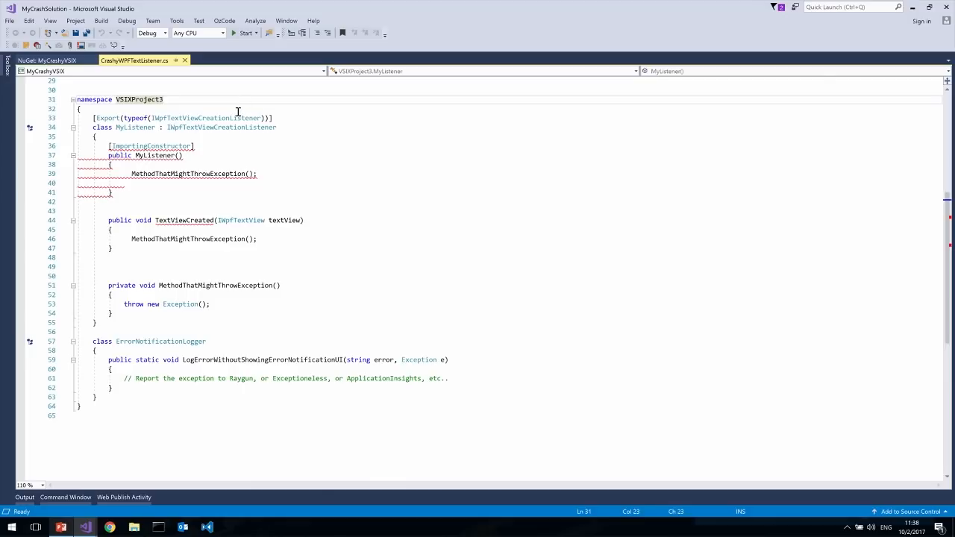
left_click_drag(108, 220, 114, 249)
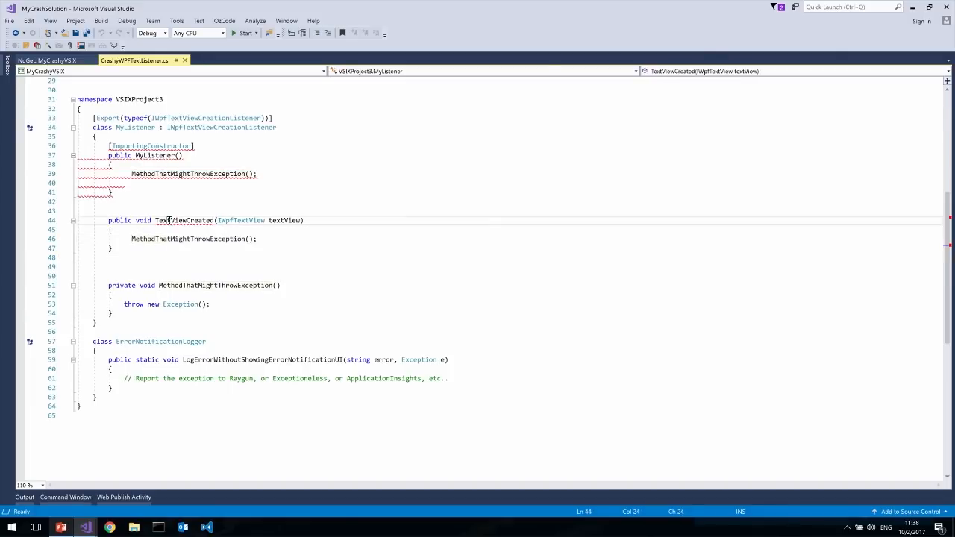
left_click(142, 257)
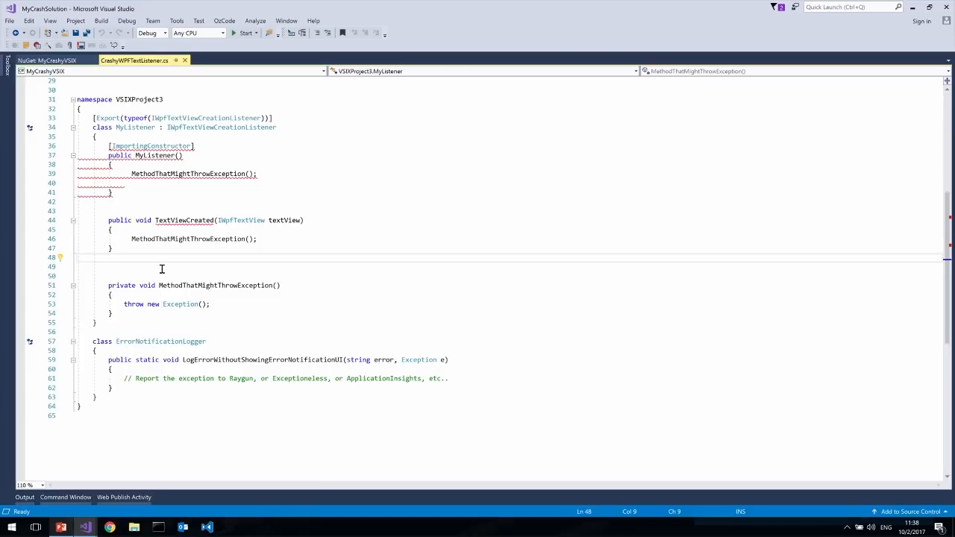
mouse_move(269, 306)
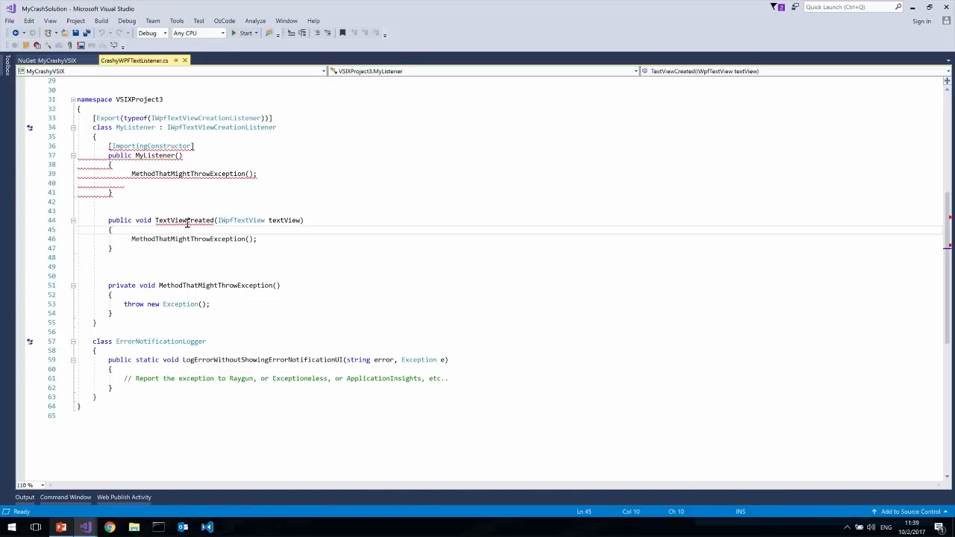
Apply the MefImportExceptionAnalyzer fix 'Add try..catch inside' to TextViewCreated, logging via ErrorNotificationLogger
double_click(183, 220)
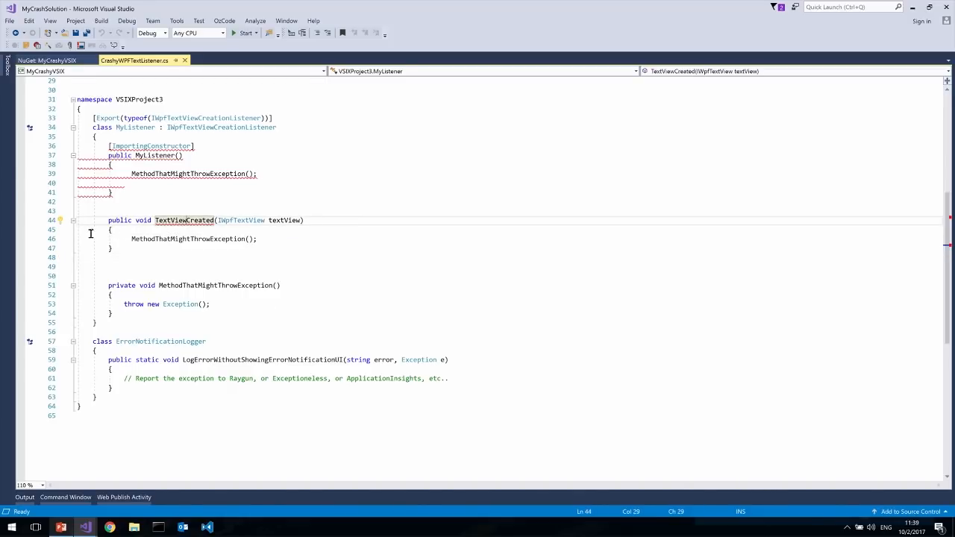
left_click(63, 220)
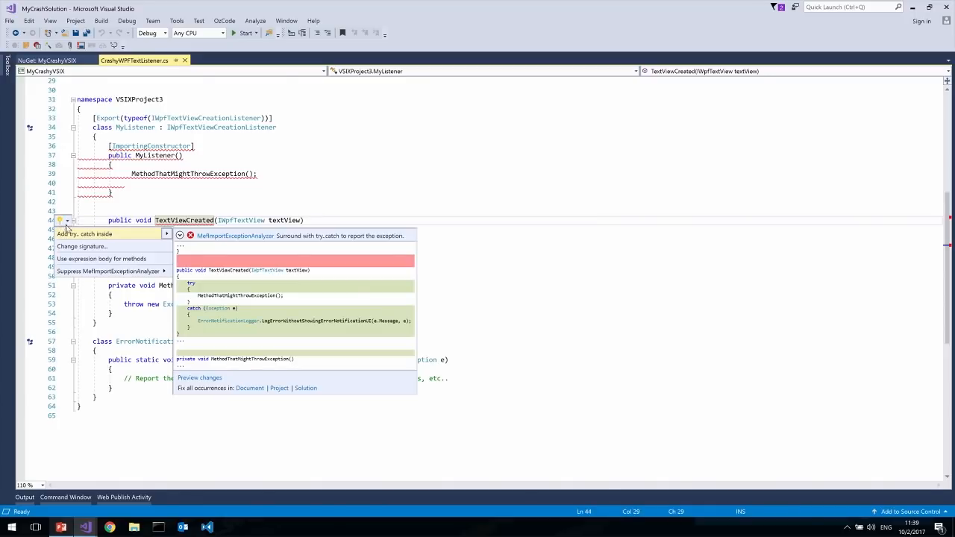
left_click(85, 234)
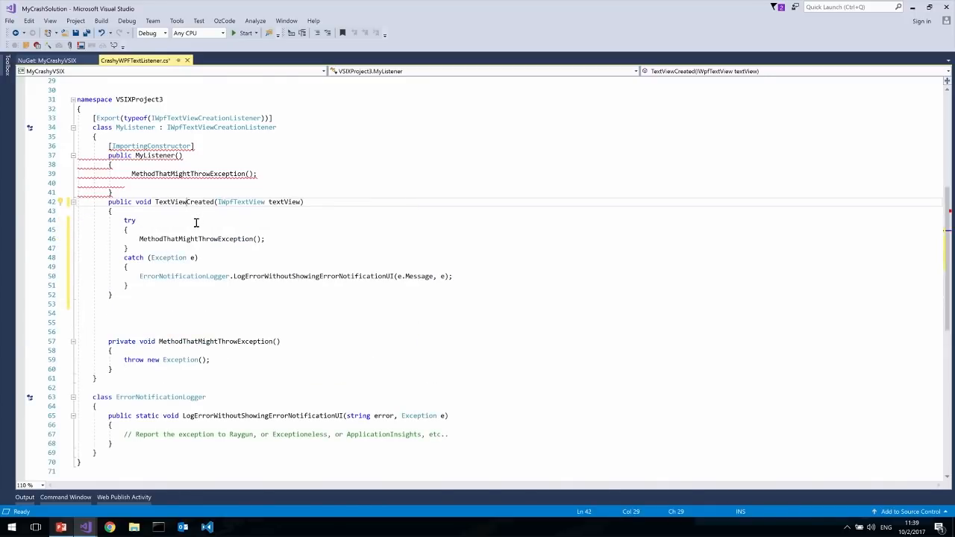
left_click_drag(123, 220, 114, 295)
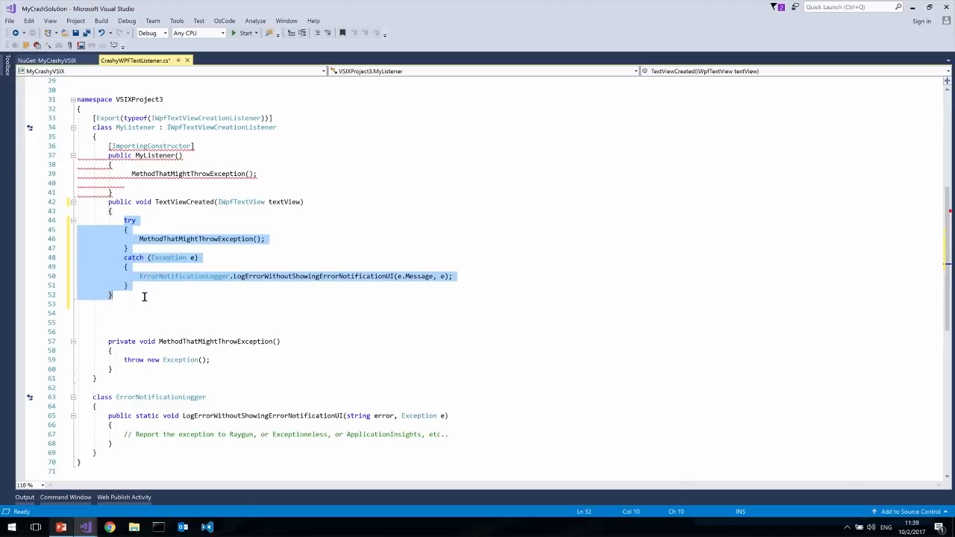
left_click(150, 257)
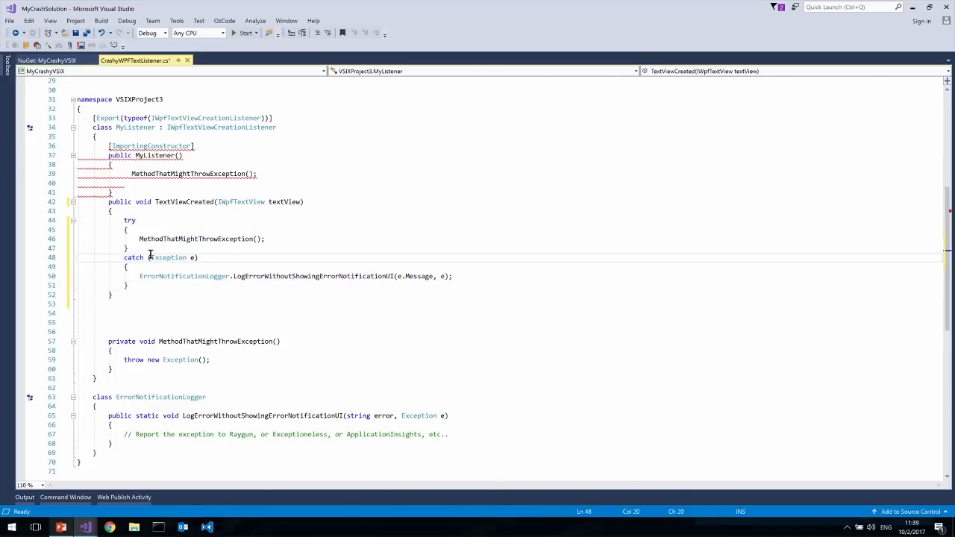
left_click(140, 164)
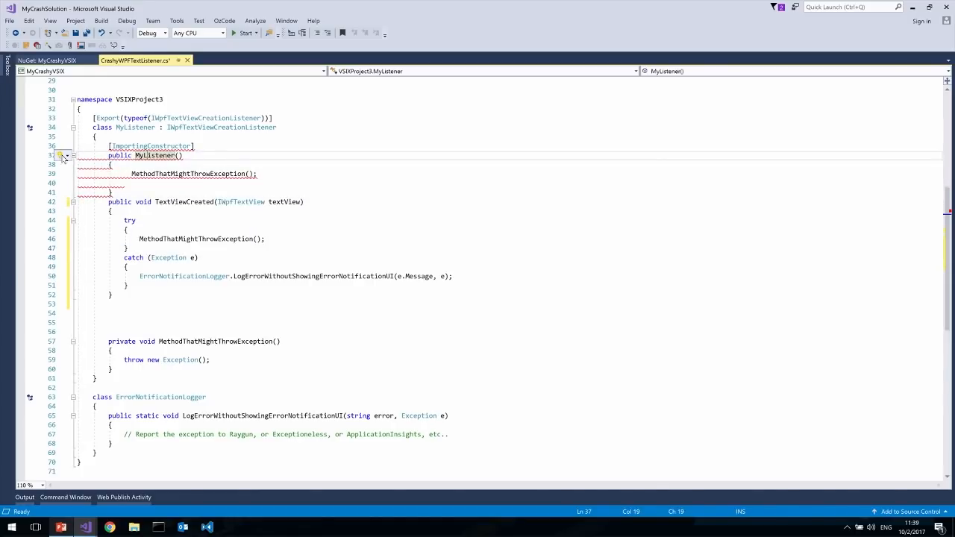
Apply 'Add try..catch inside' to the MyListener constructor and view the ErrorNotificationLogger class
left_click(65, 155)
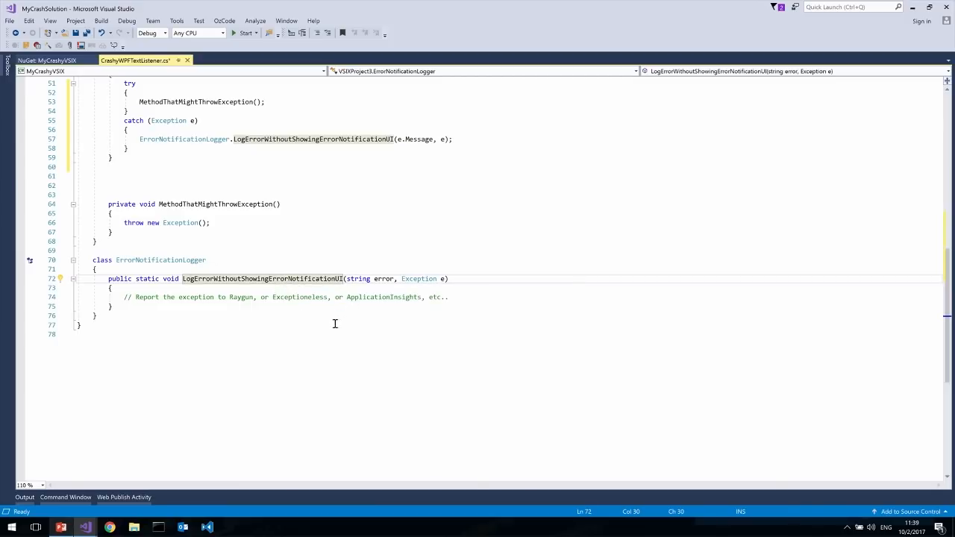
mouse_move(164, 296)
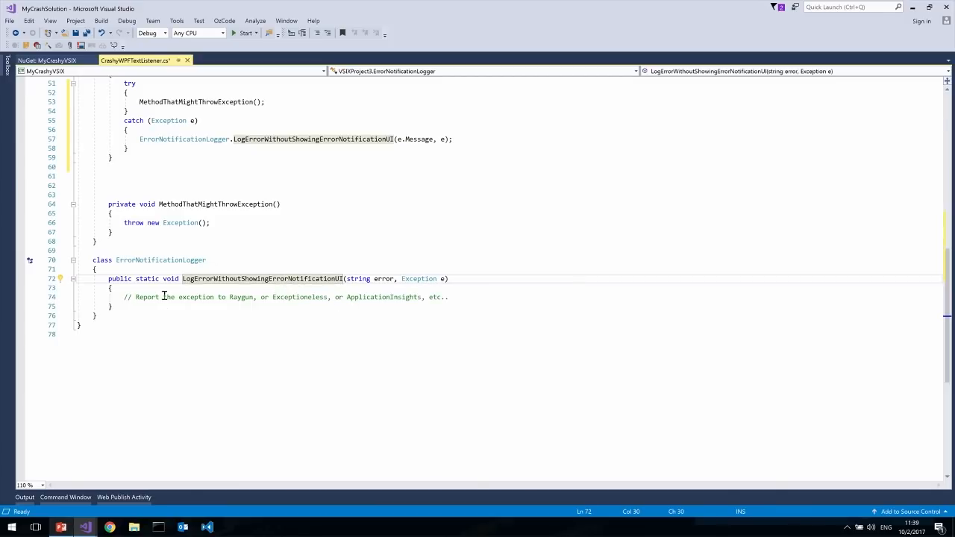
left_click_drag(126, 297, 314, 296)
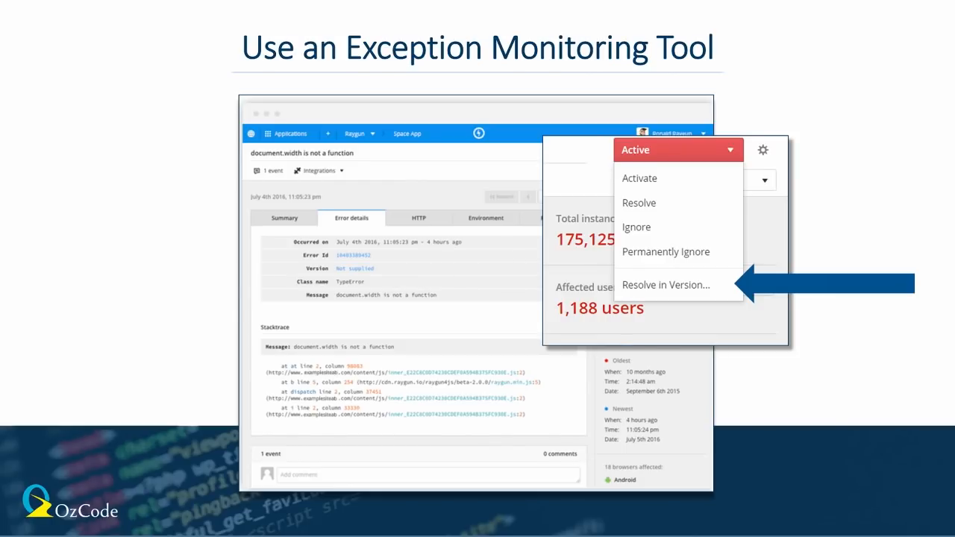
Advance the slideshow to the Dealing with crashes slide on automatic crash dumps
key("Right")
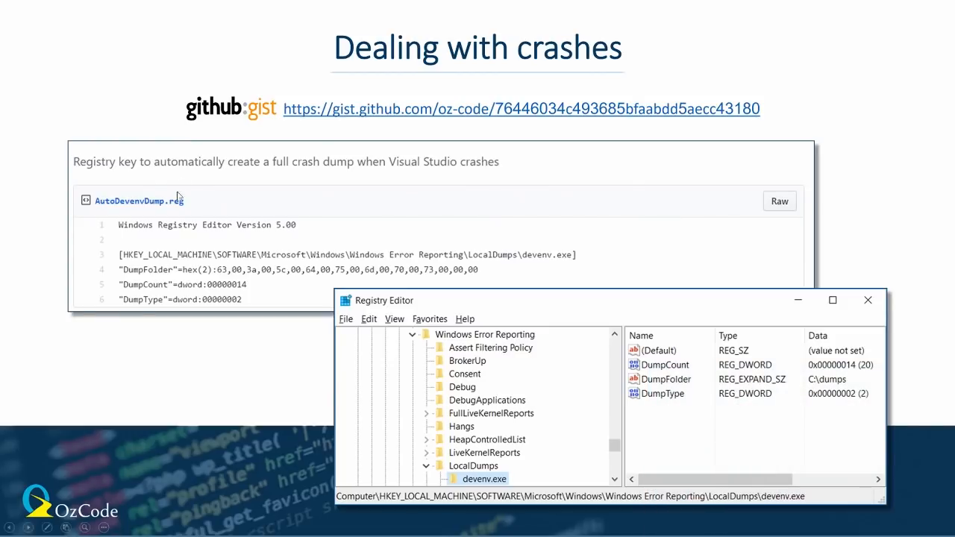
mouse_move(197, 191)
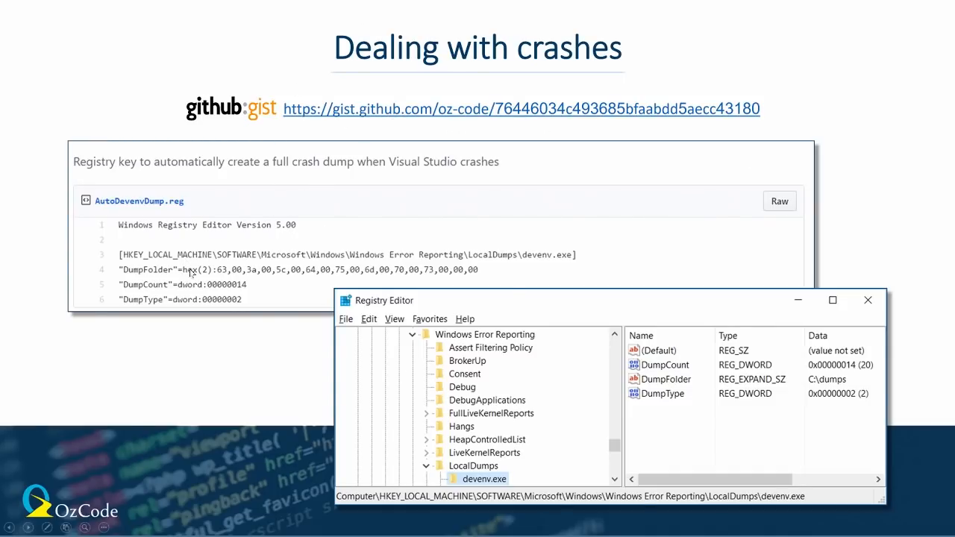
mouse_move(559, 251)
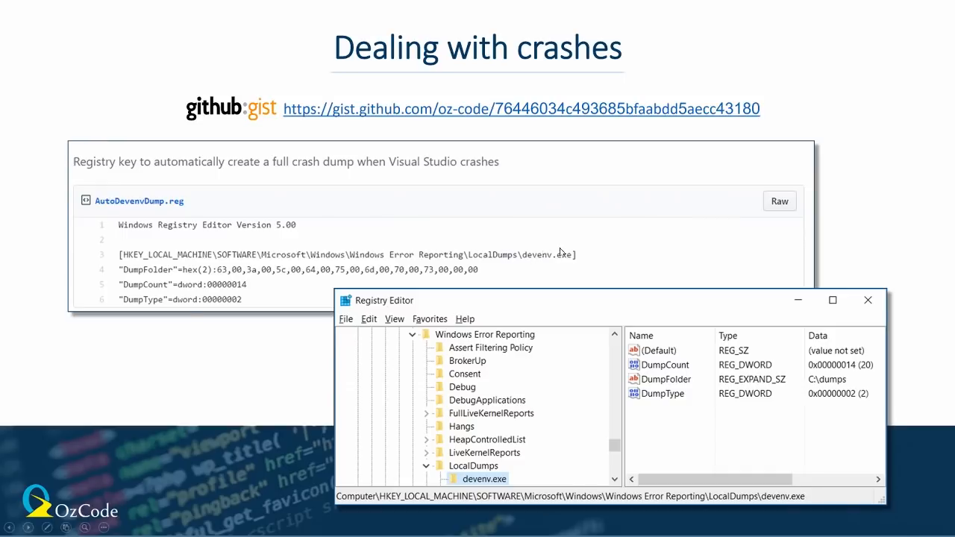
mouse_move(526, 384)
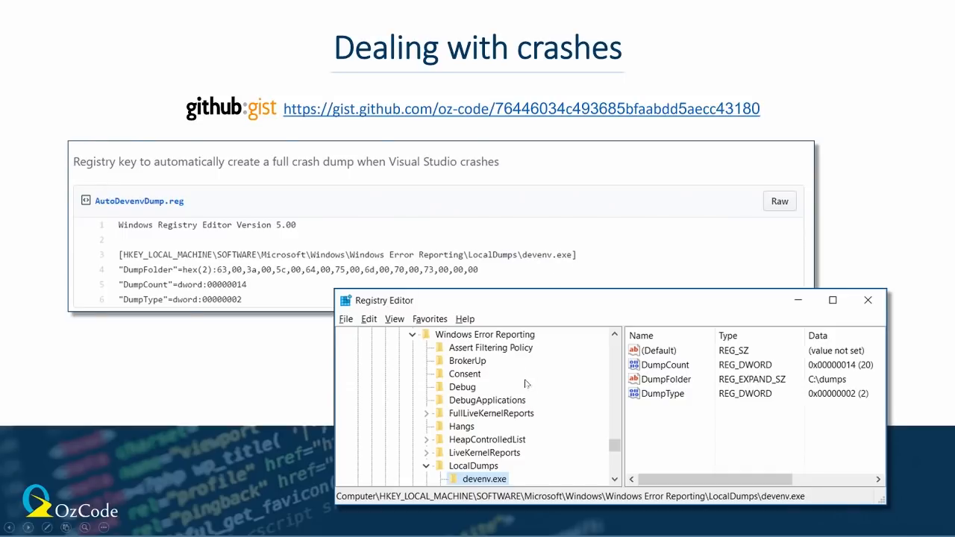
mouse_move(812, 397)
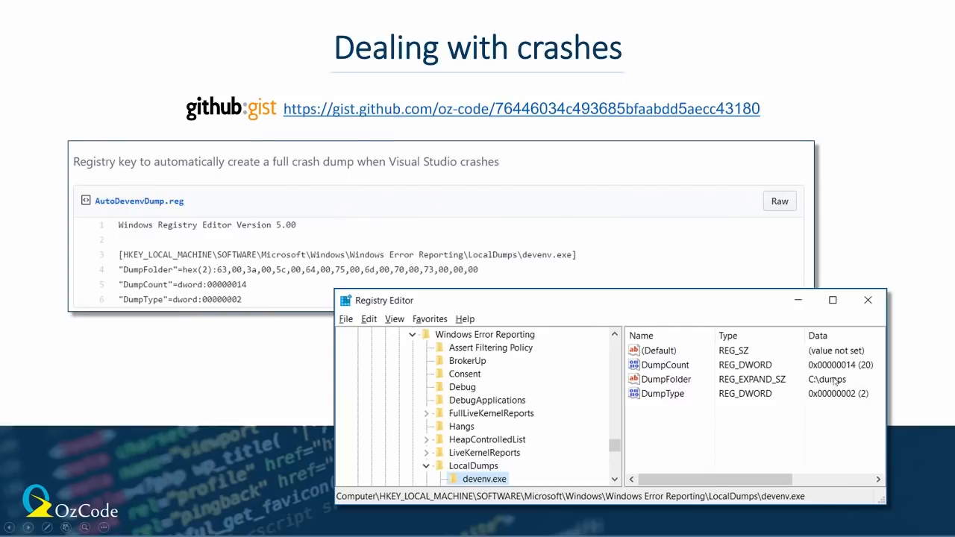
mouse_move(808, 390)
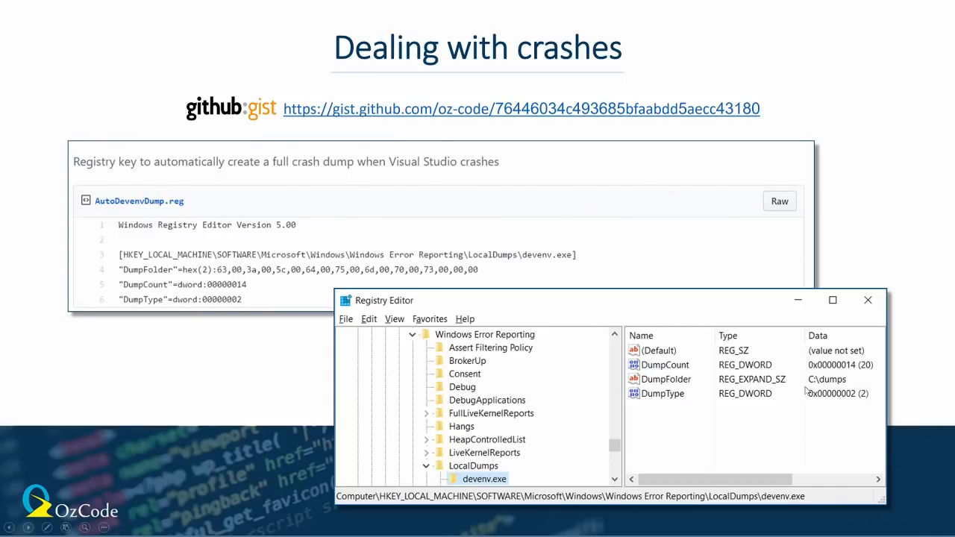
mouse_move(784, 390)
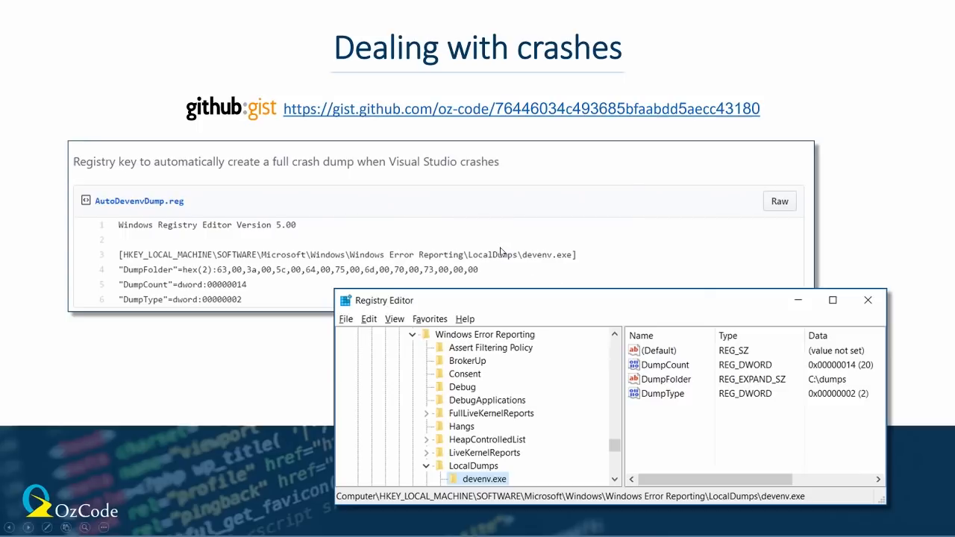
mouse_move(476, 256)
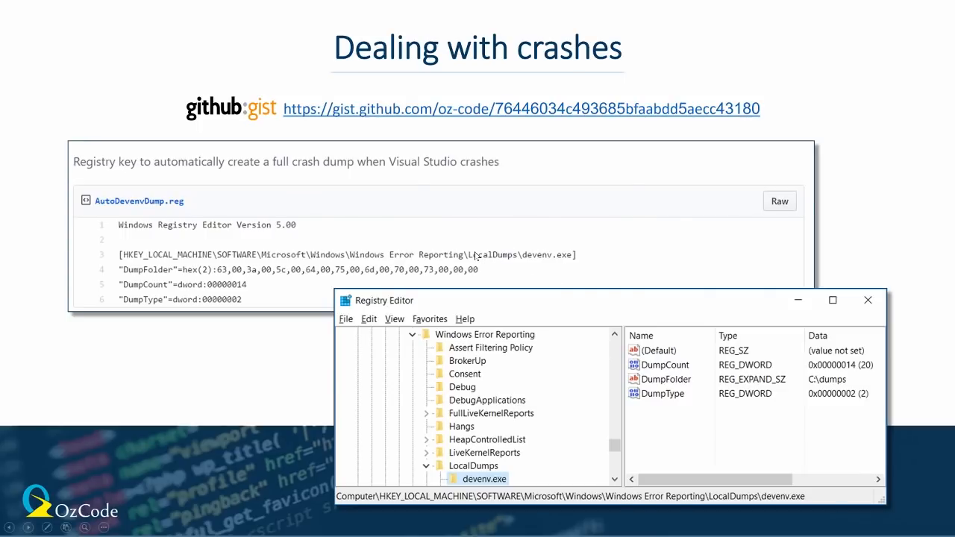
mouse_move(474, 265)
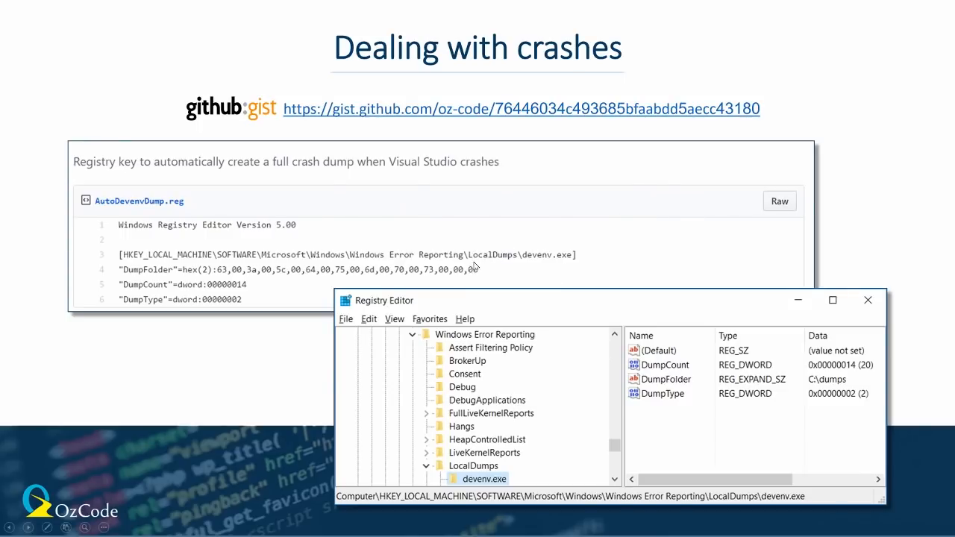